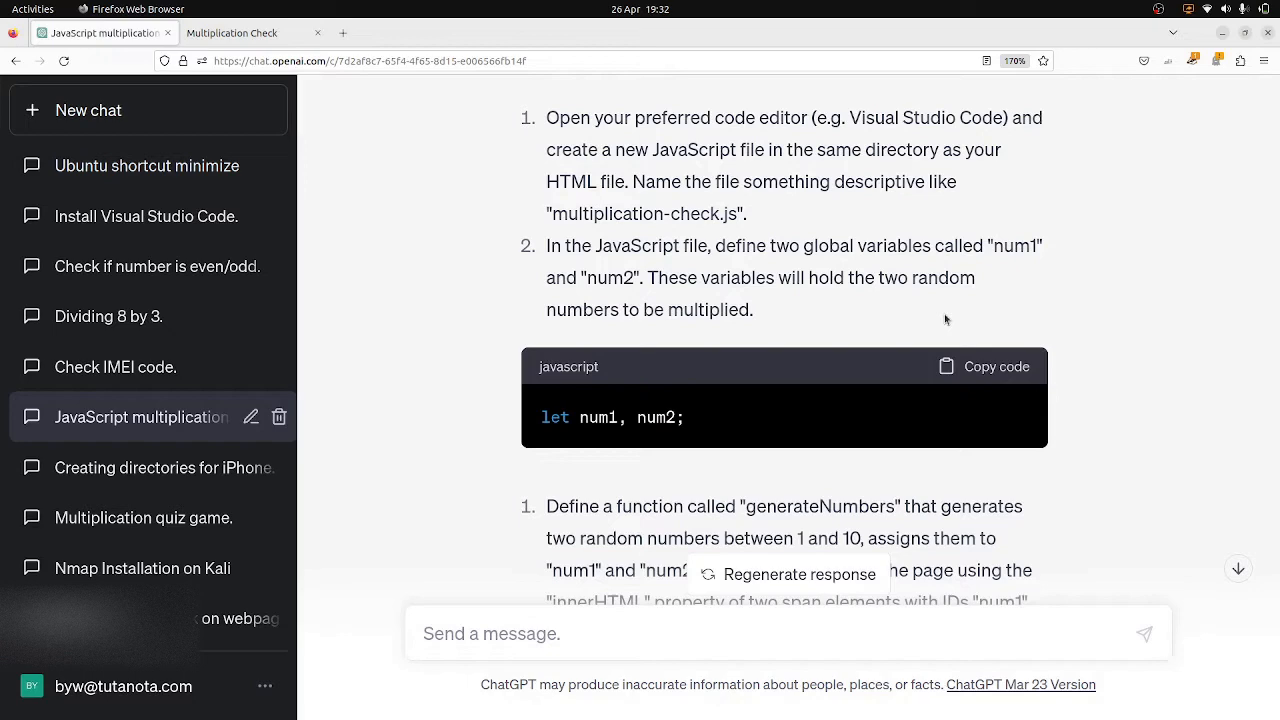
- Launch Visual Studio Code - Insiders from the Ubuntu dock's application grid
{"action": "left_click", "coordinate": [984, 366]}
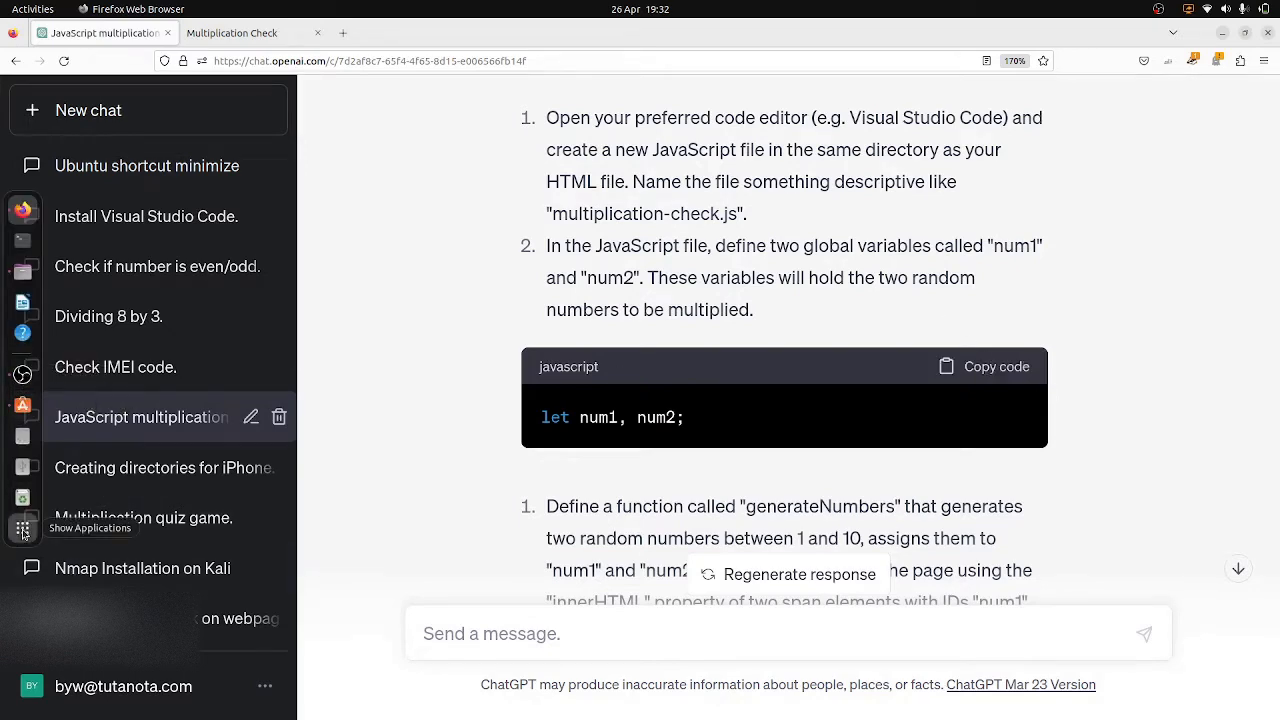
{"action": "left_click", "coordinate": [22, 528]}
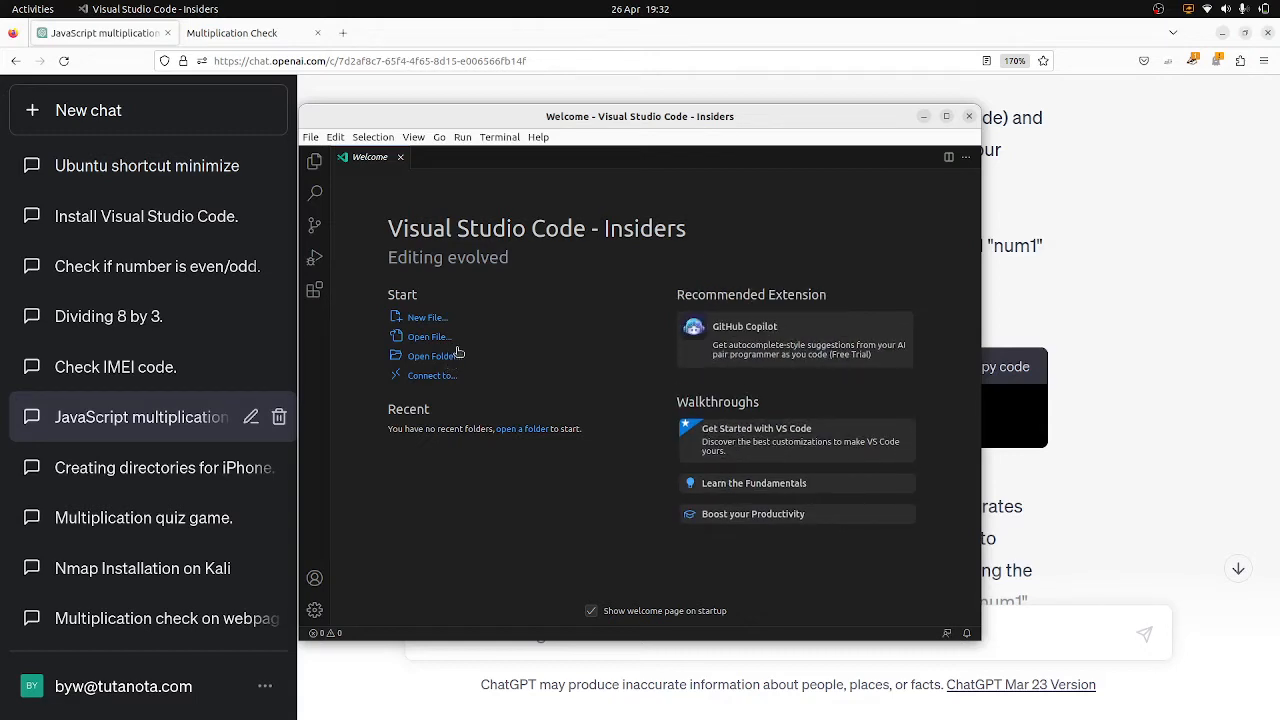
- Add the trusted Documents/multiplication-check folder to the workspace and show its files in Explorer
{"action": "left_click", "coordinate": [311, 137]}
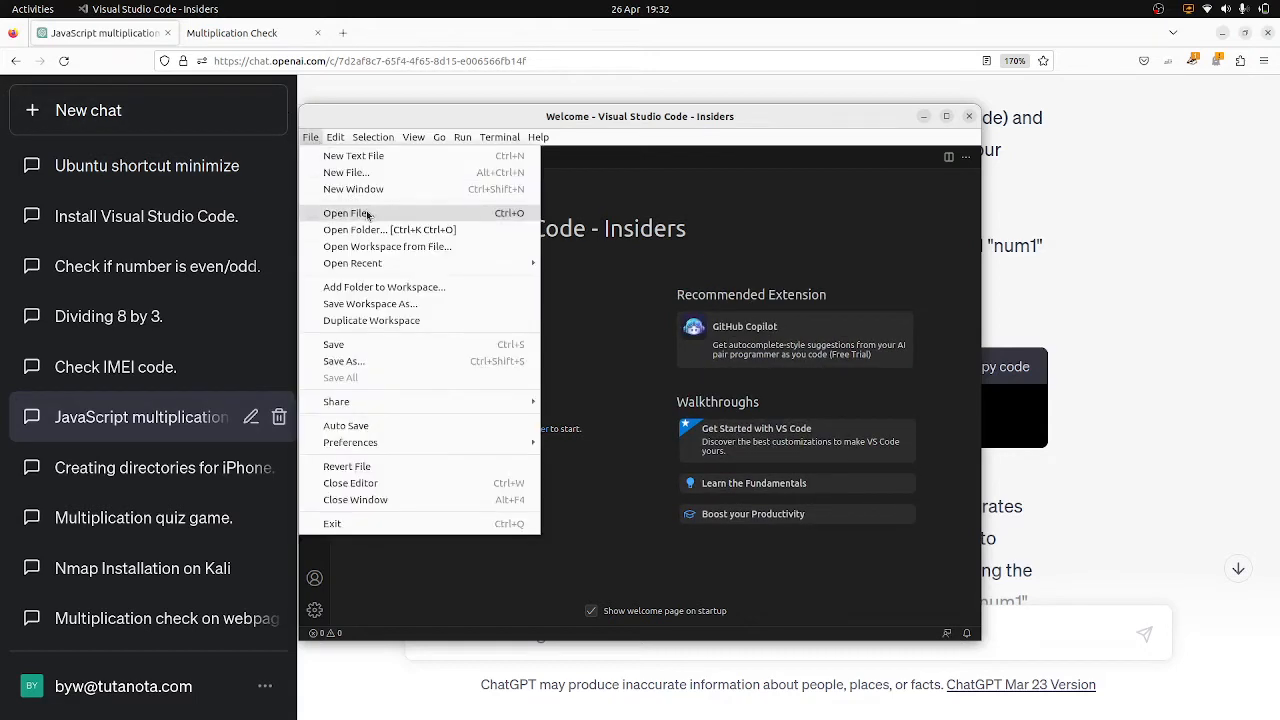
{"action": "mouse_move", "coordinate": [400, 430]}
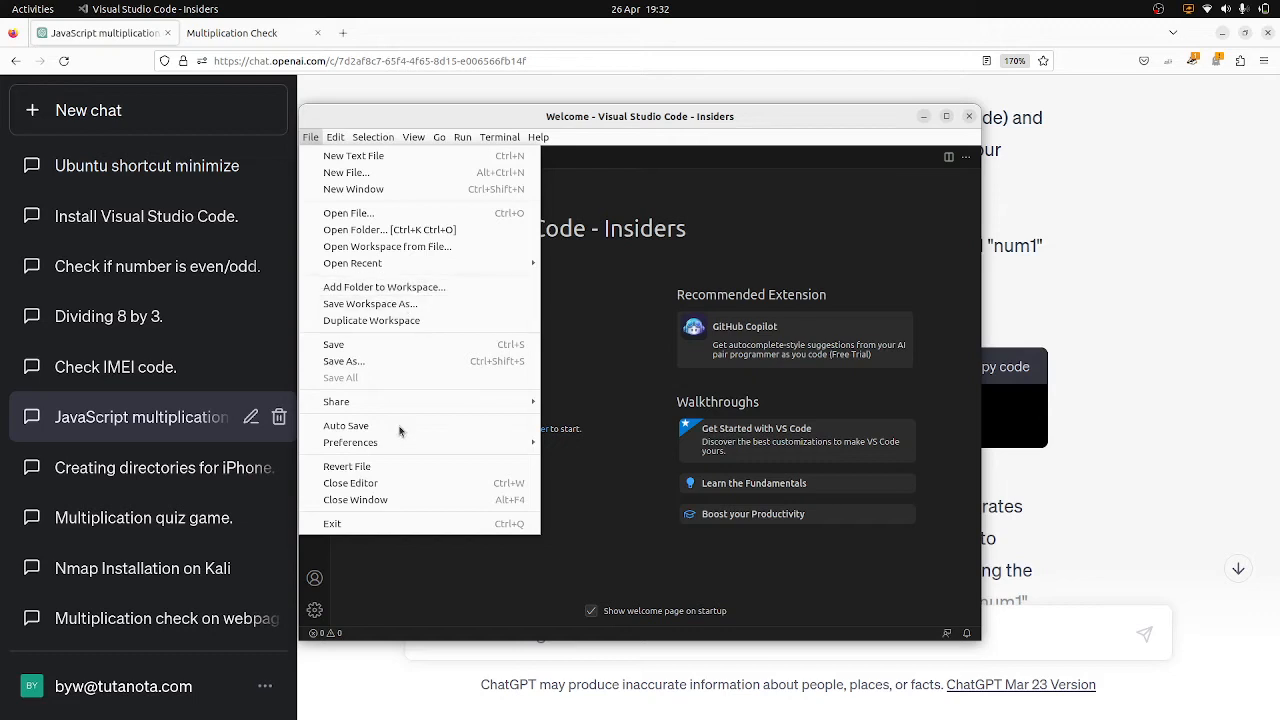
{"action": "mouse_move", "coordinate": [437, 293]}
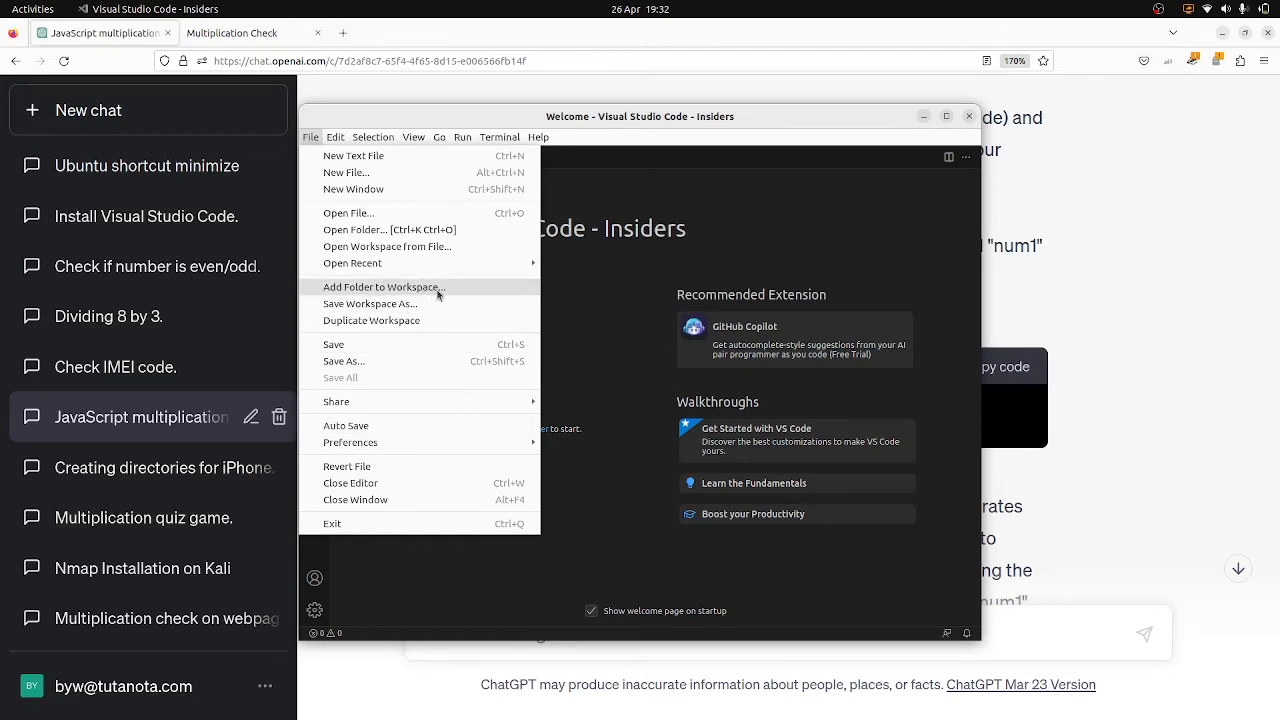
{"action": "left_click", "coordinate": [382, 287]}
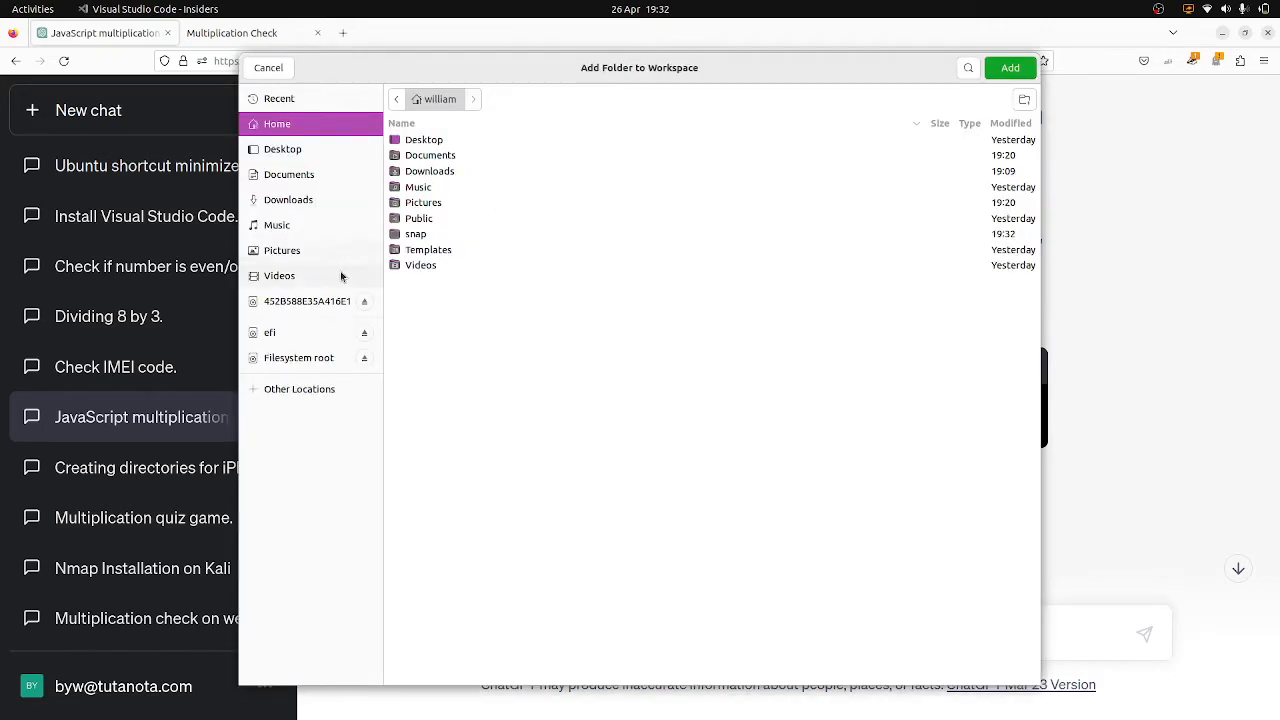
{"action": "left_click", "coordinate": [289, 174]}
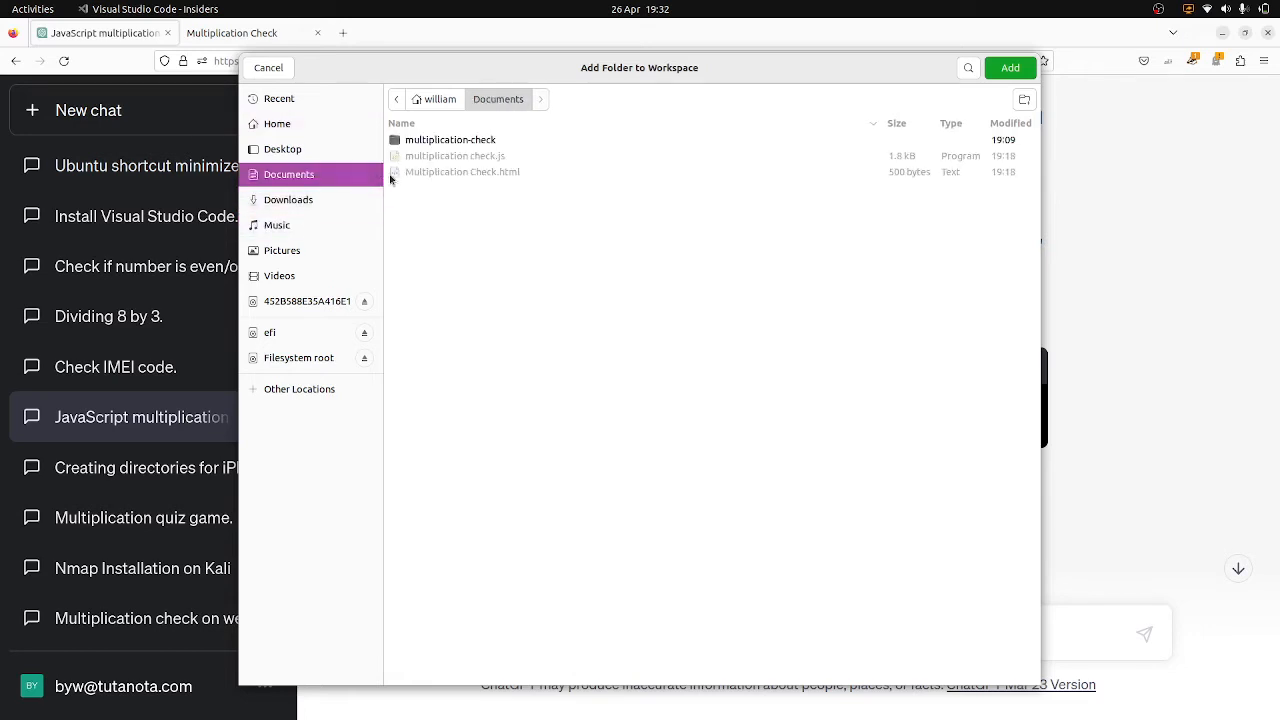
{"action": "left_click", "coordinate": [450, 139]}
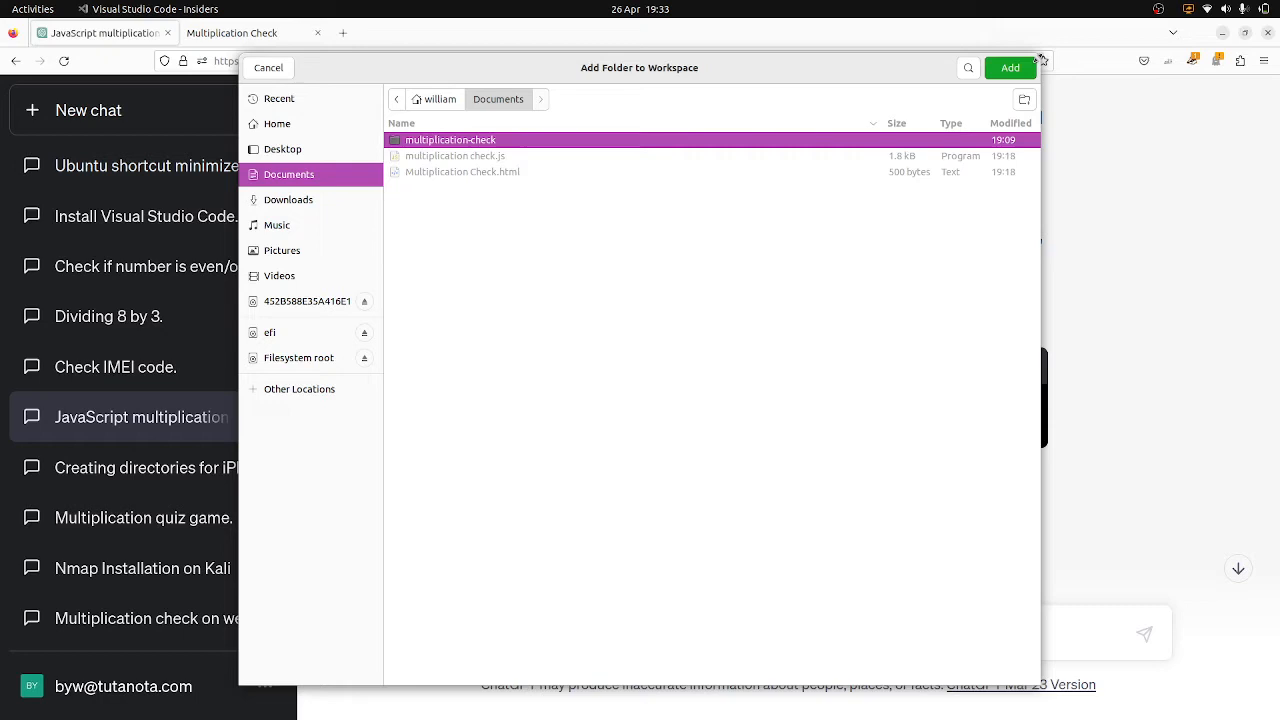
{"action": "left_click", "coordinate": [1009, 67]}
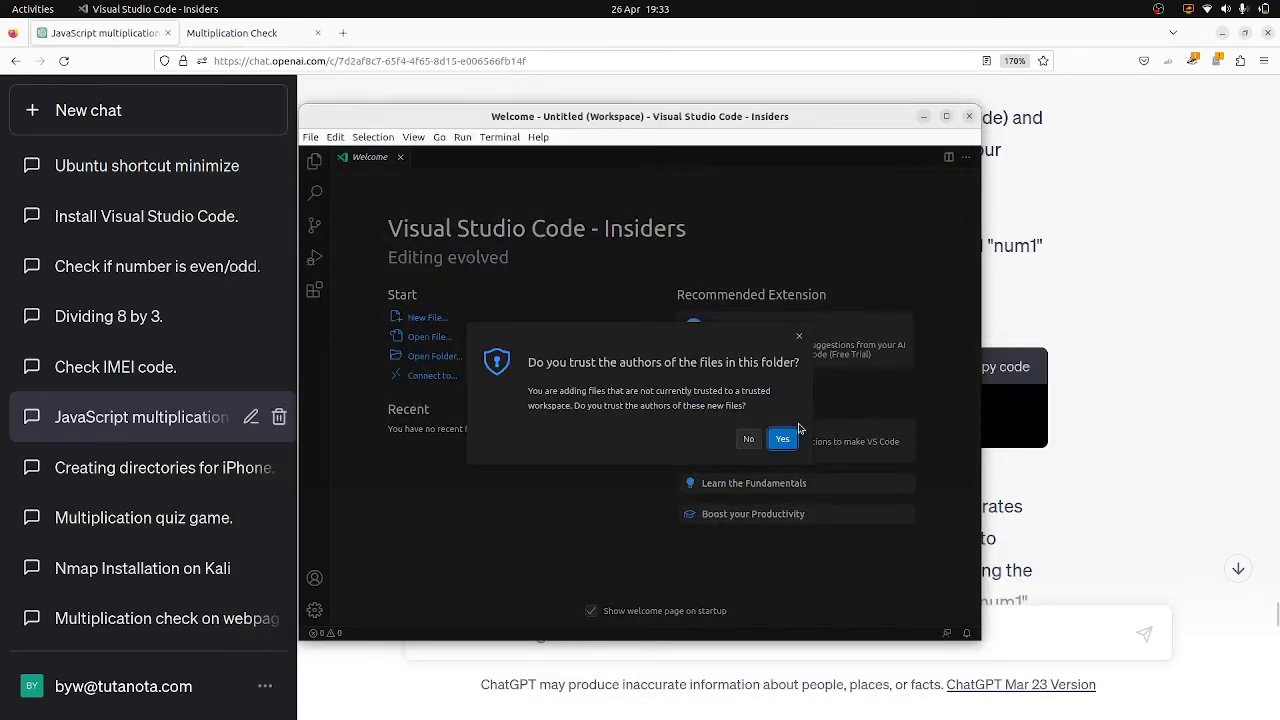
{"action": "left_click", "coordinate": [782, 438]}
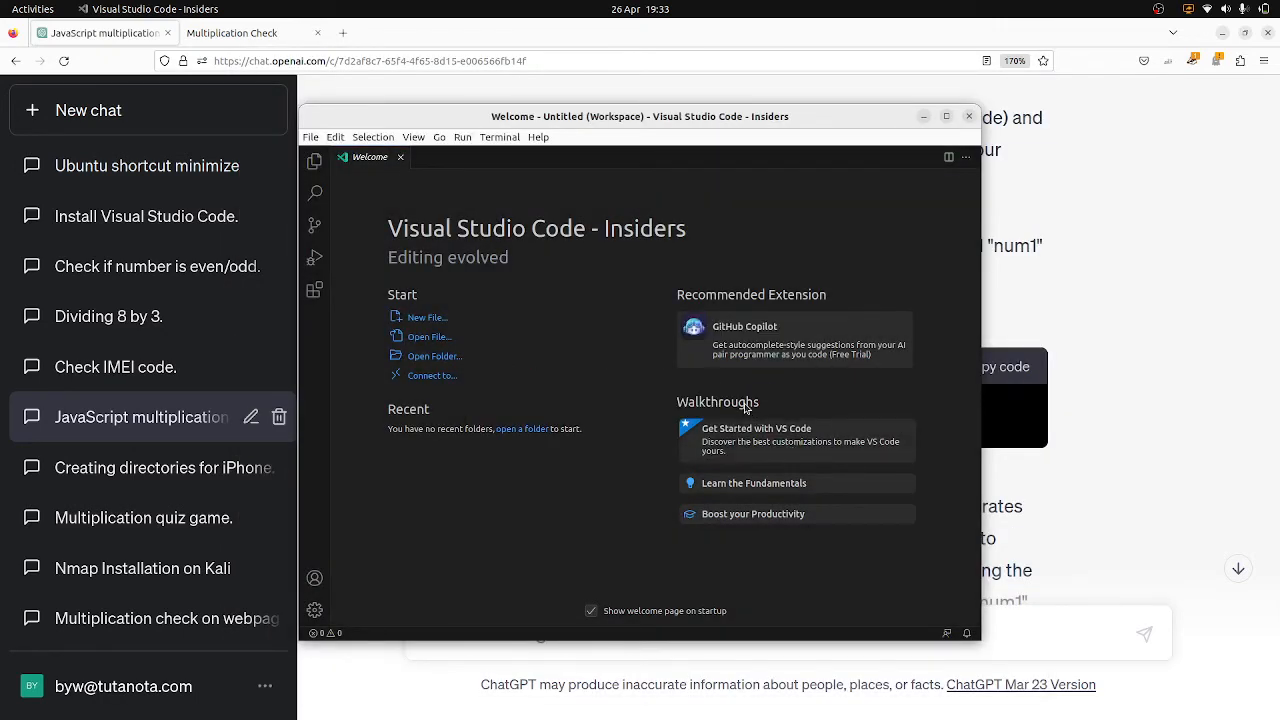
{"action": "mouse_move", "coordinate": [530, 259]}
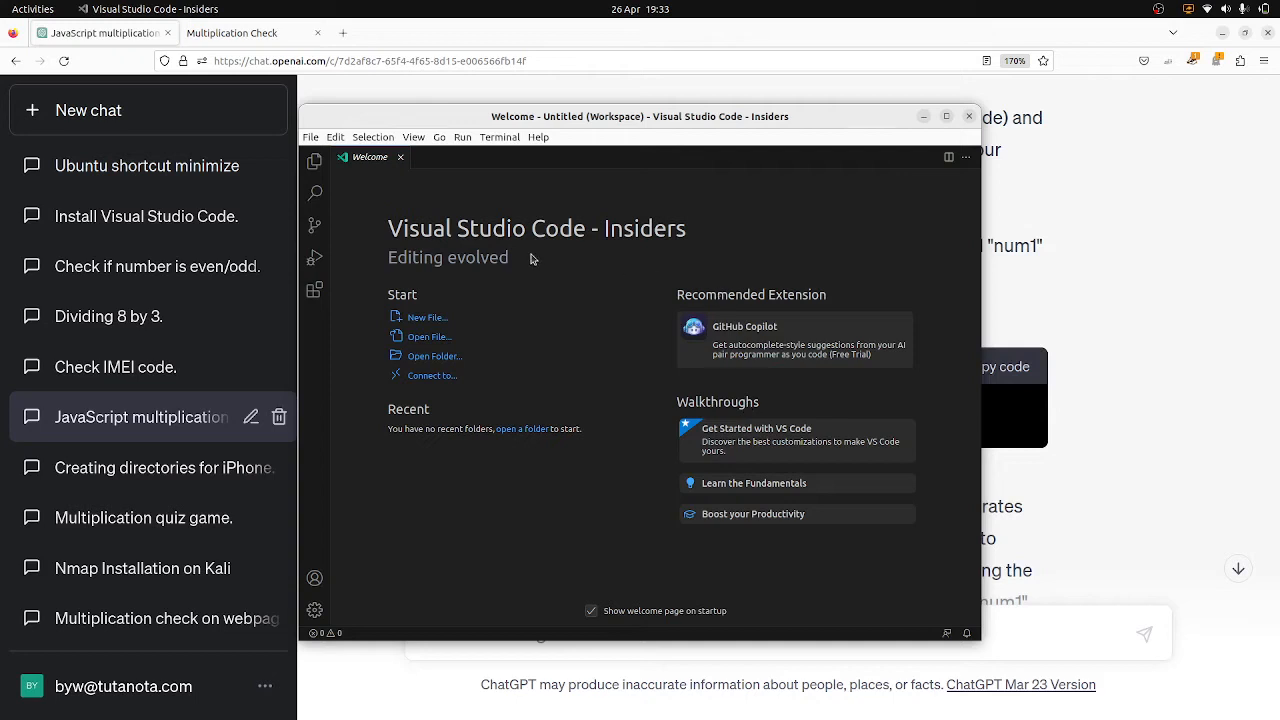
{"action": "left_click", "coordinate": [314, 162]}
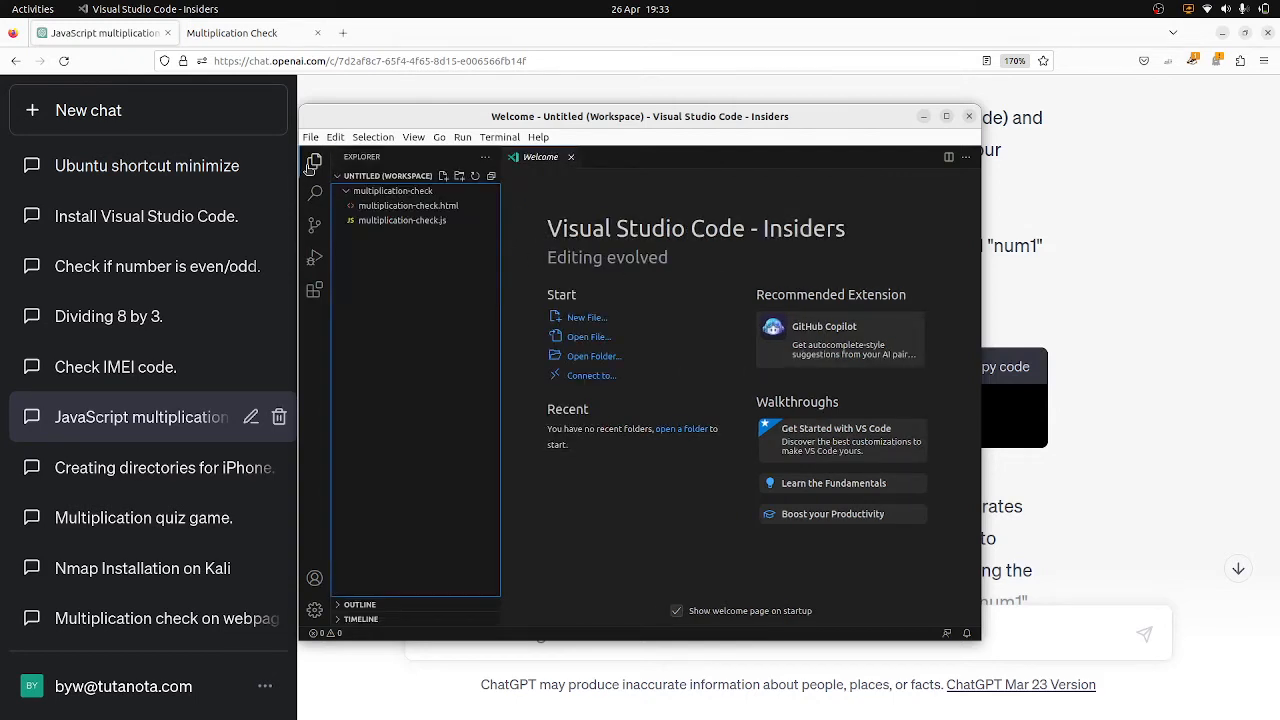
{"action": "mouse_move", "coordinate": [314, 162]}
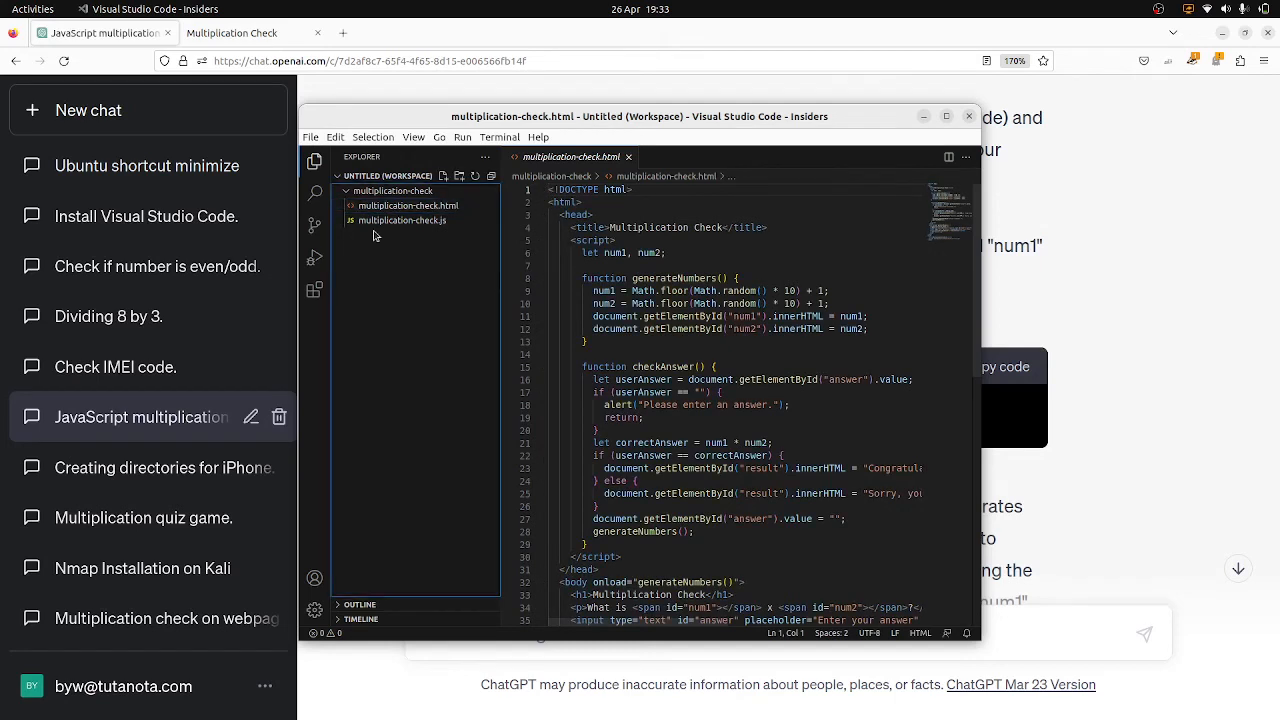
- Open multiplication-check.js from the Explorer
{"action": "left_click", "coordinate": [402, 220]}
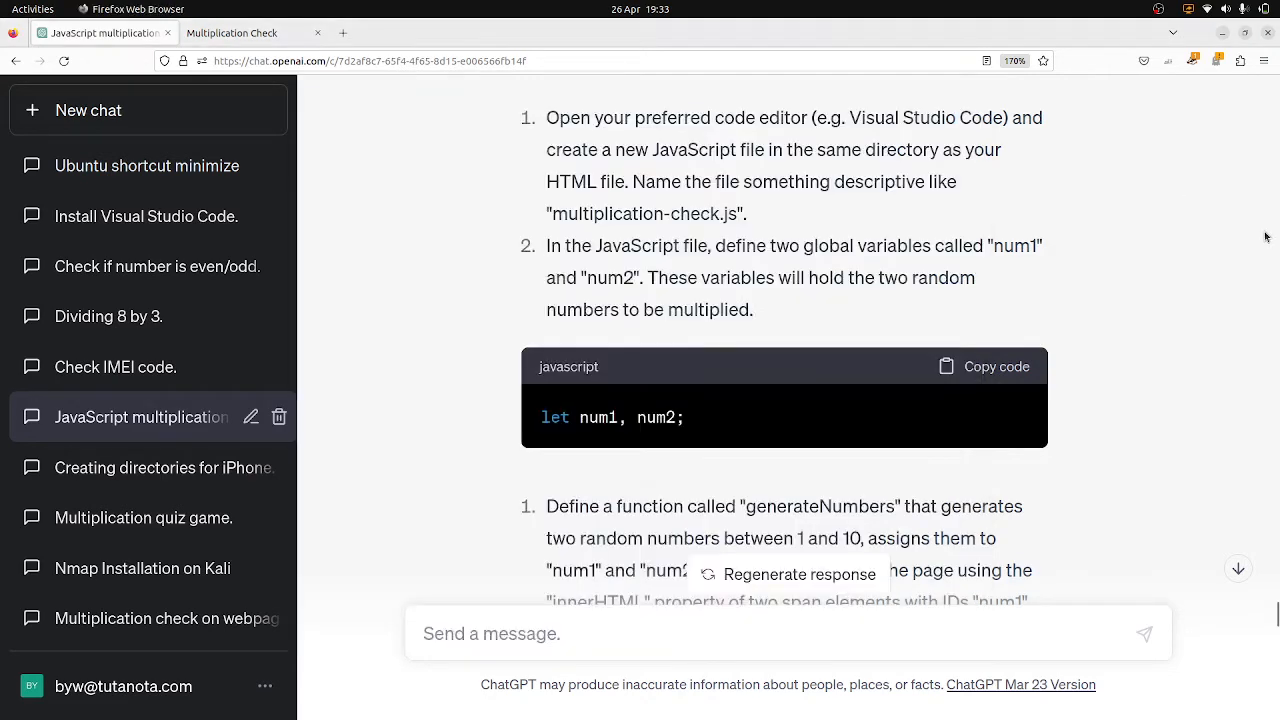
- Bring VS Code back and type 'let num1, num2;' into the new mceck.js
{"action": "left_click", "coordinate": [984, 366]}
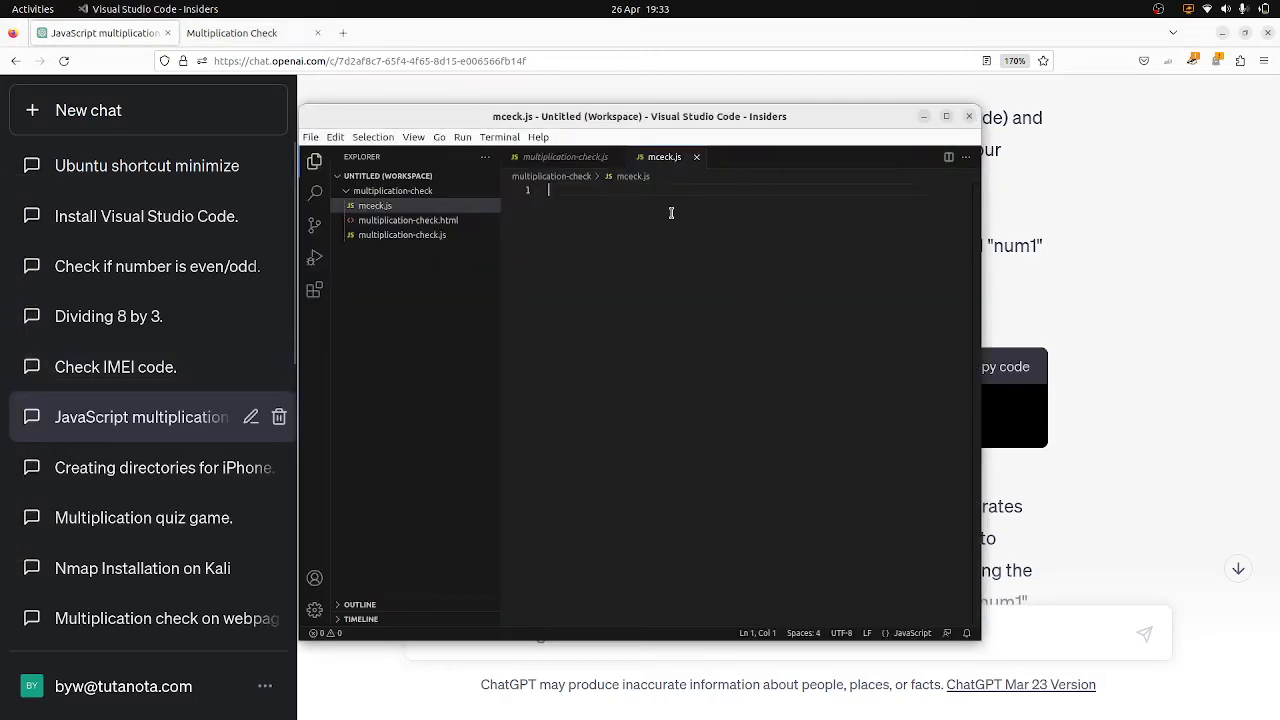
{"action": "type", "text": "let num1, num2;"}
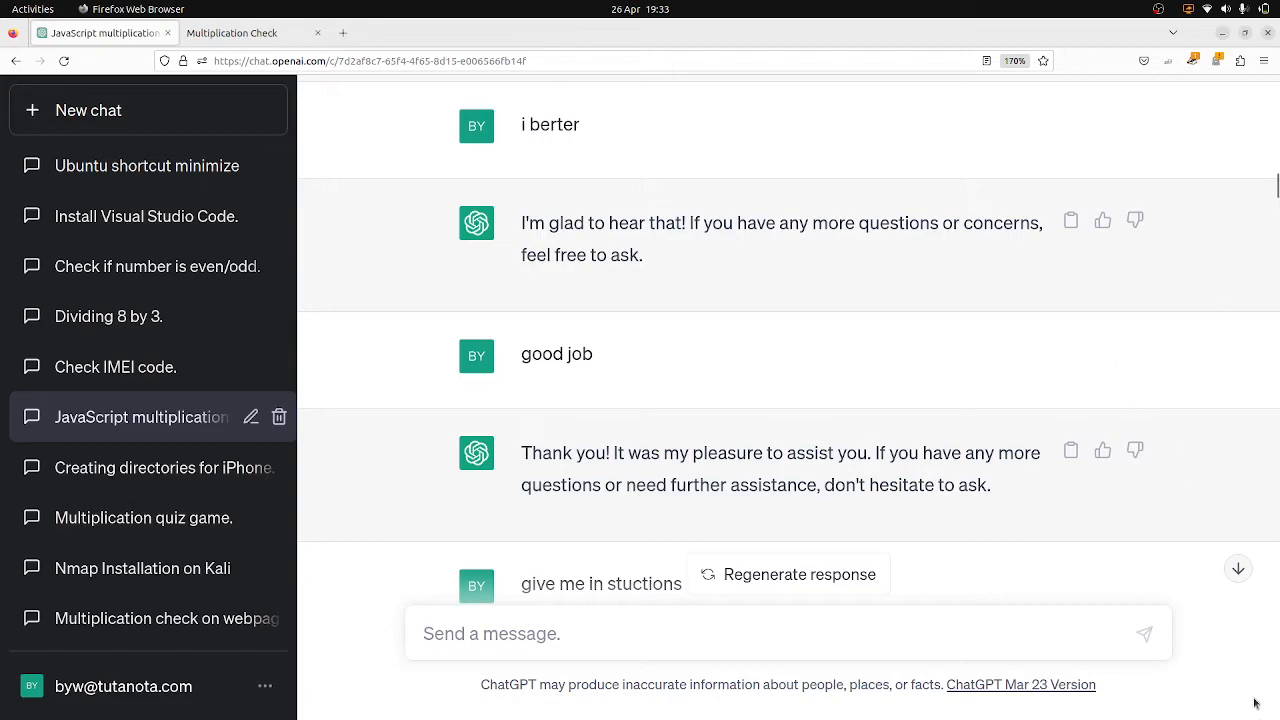
- Copy ChatGPT's generateNumbers and checkAnswer JavaScript into mceck.js
{"action": "scroll", "scroll_direction": "down", "scroll_amount": 3}
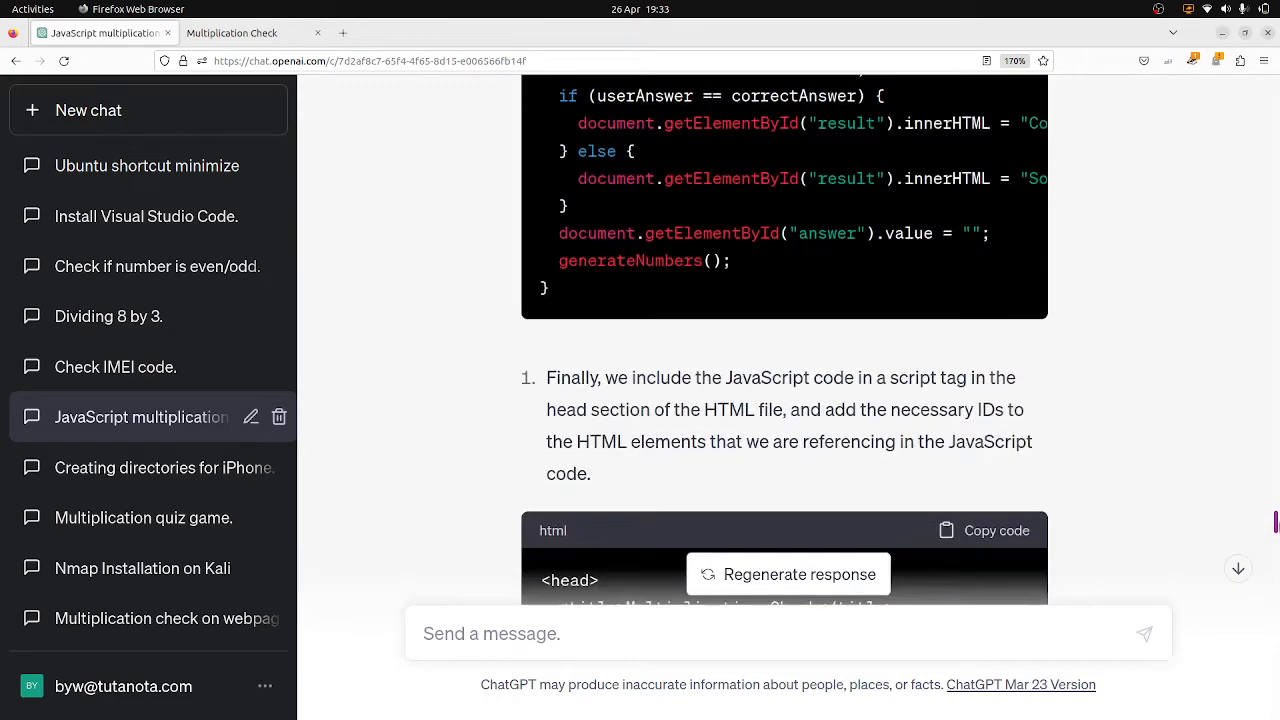
{"action": "scroll", "scroll_direction": "down", "scroll_amount": 3}
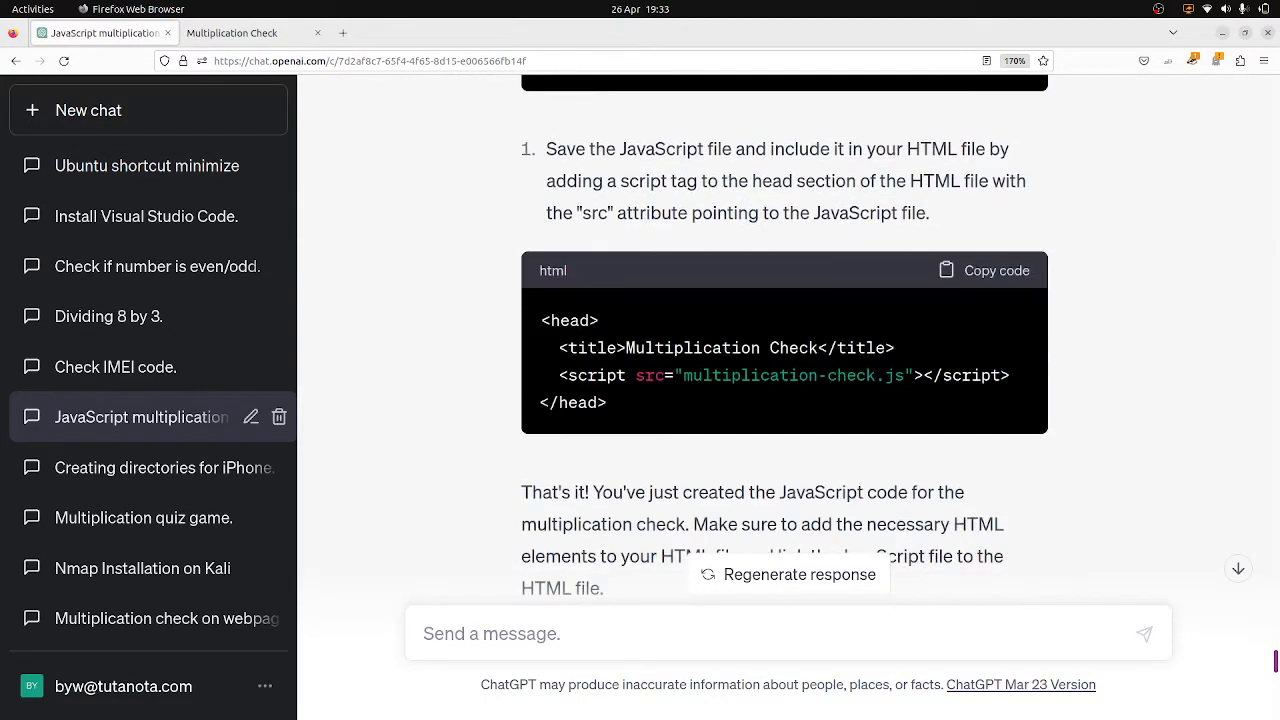
{"action": "scroll", "scroll_direction": "down", "scroll_amount": 3}
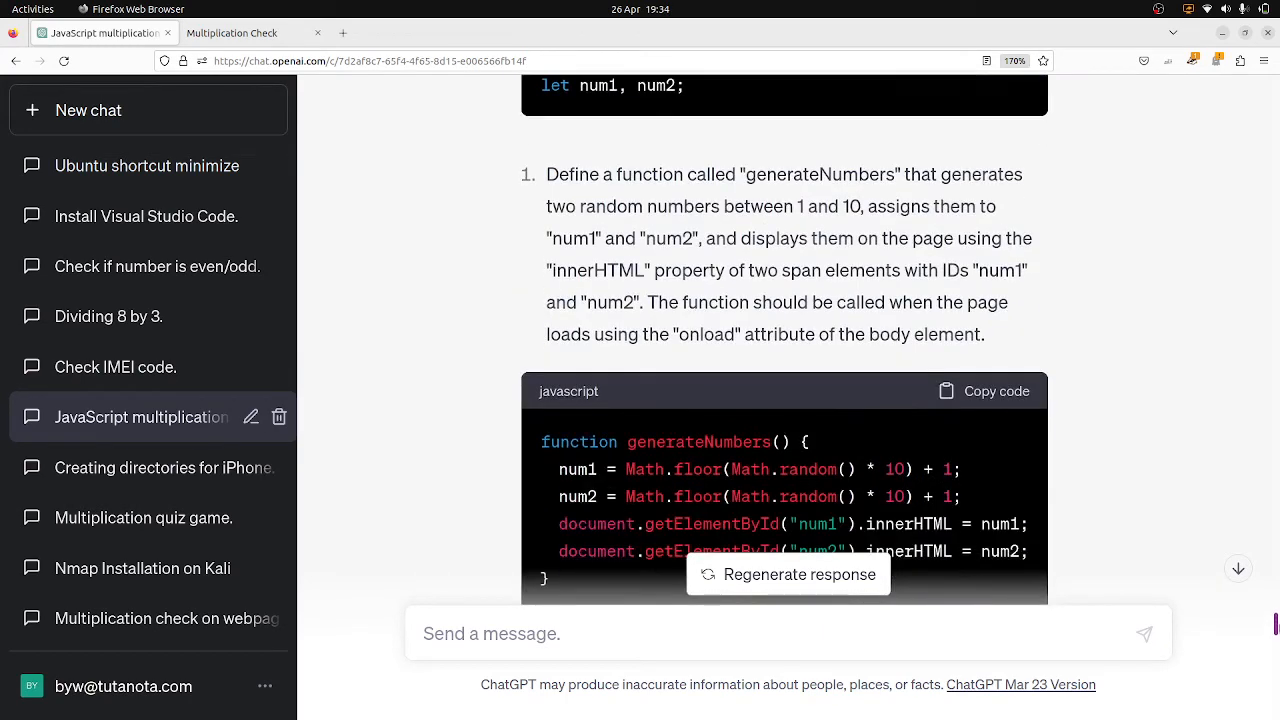
{"action": "scroll", "scroll_direction": "down", "scroll_amount": 3}
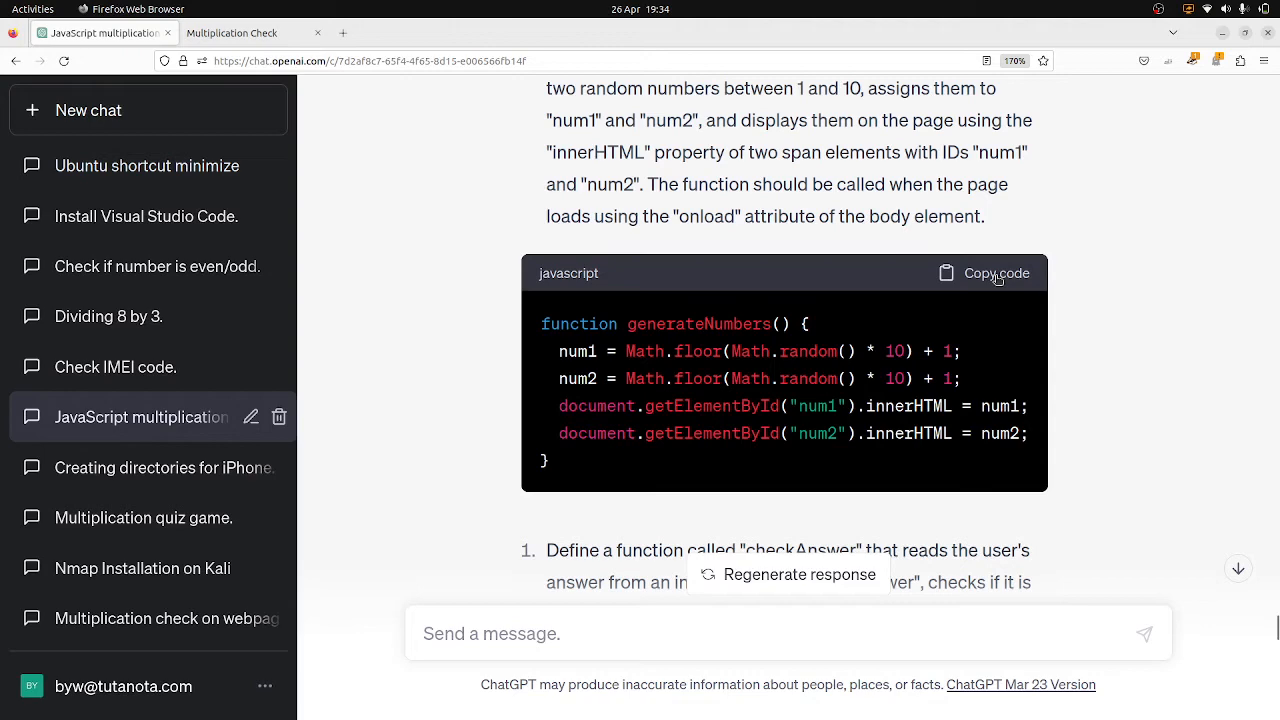
{"action": "left_click", "coordinate": [996, 273]}
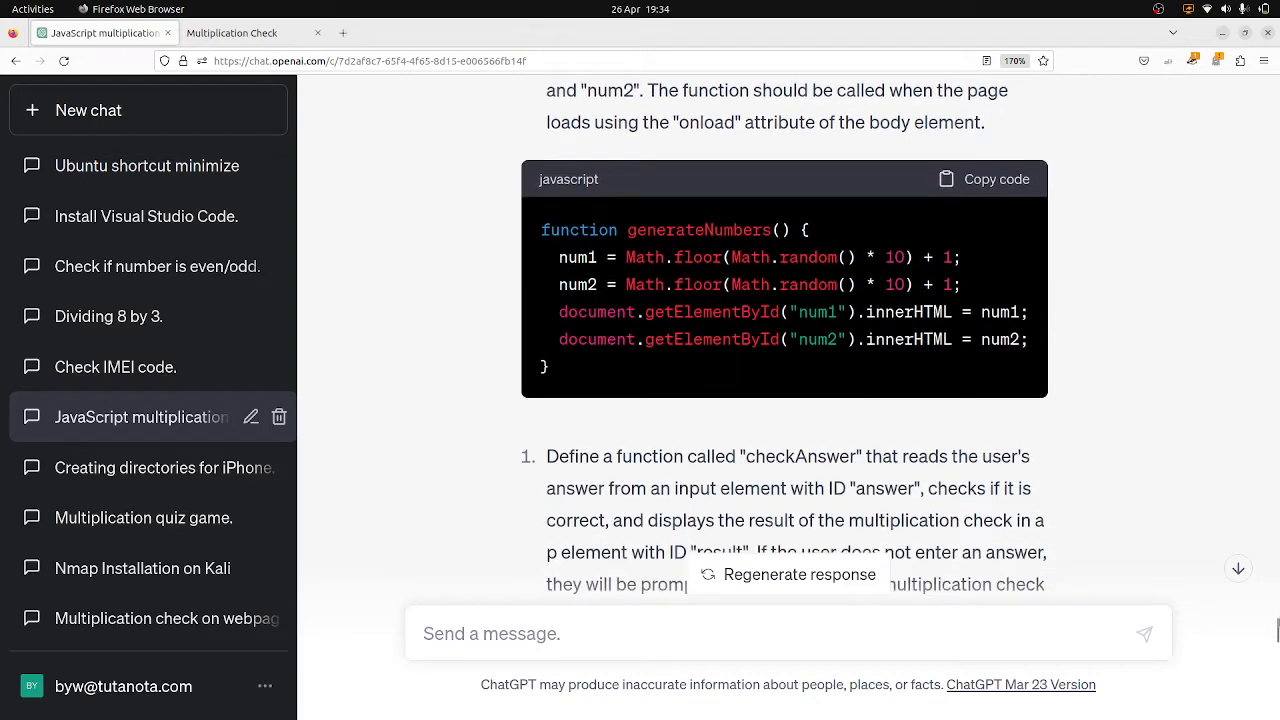
{"action": "scroll", "scroll_direction": "down", "scroll_amount": 3}
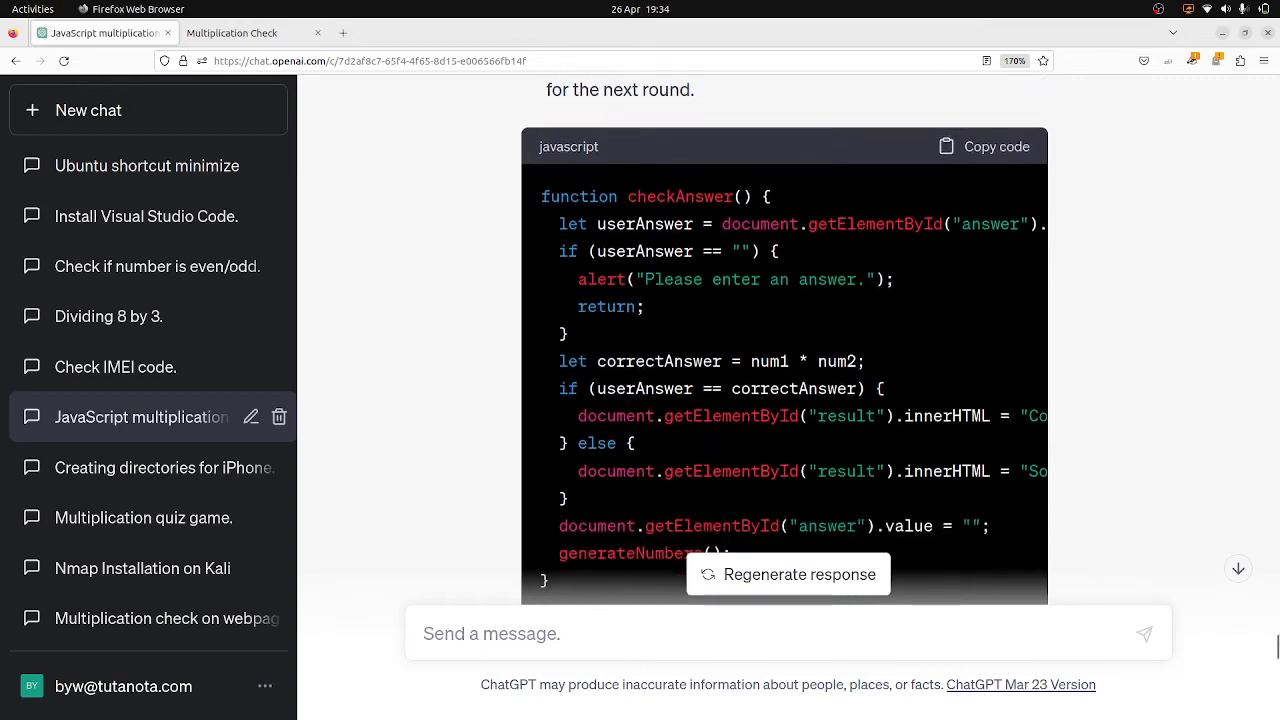
{"action": "scroll", "scroll_direction": "down", "scroll_amount": 3}
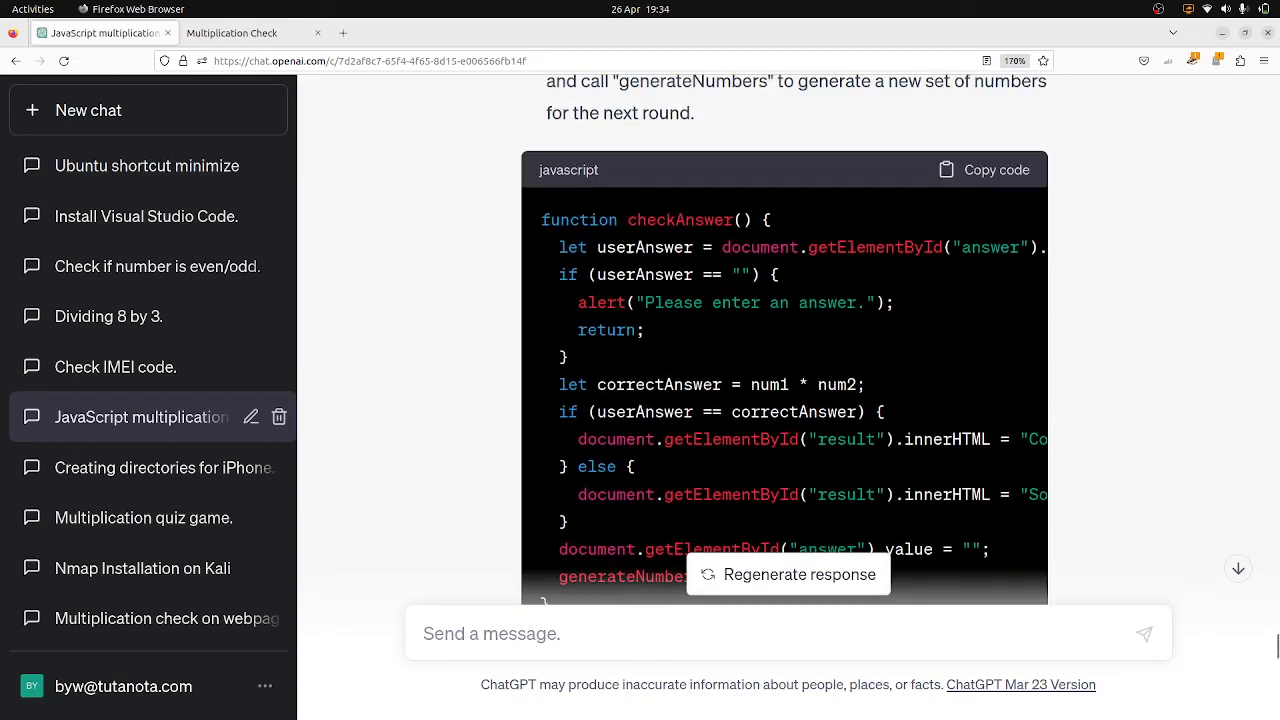
{"action": "scroll", "scroll_direction": "down", "scroll_amount": 3}
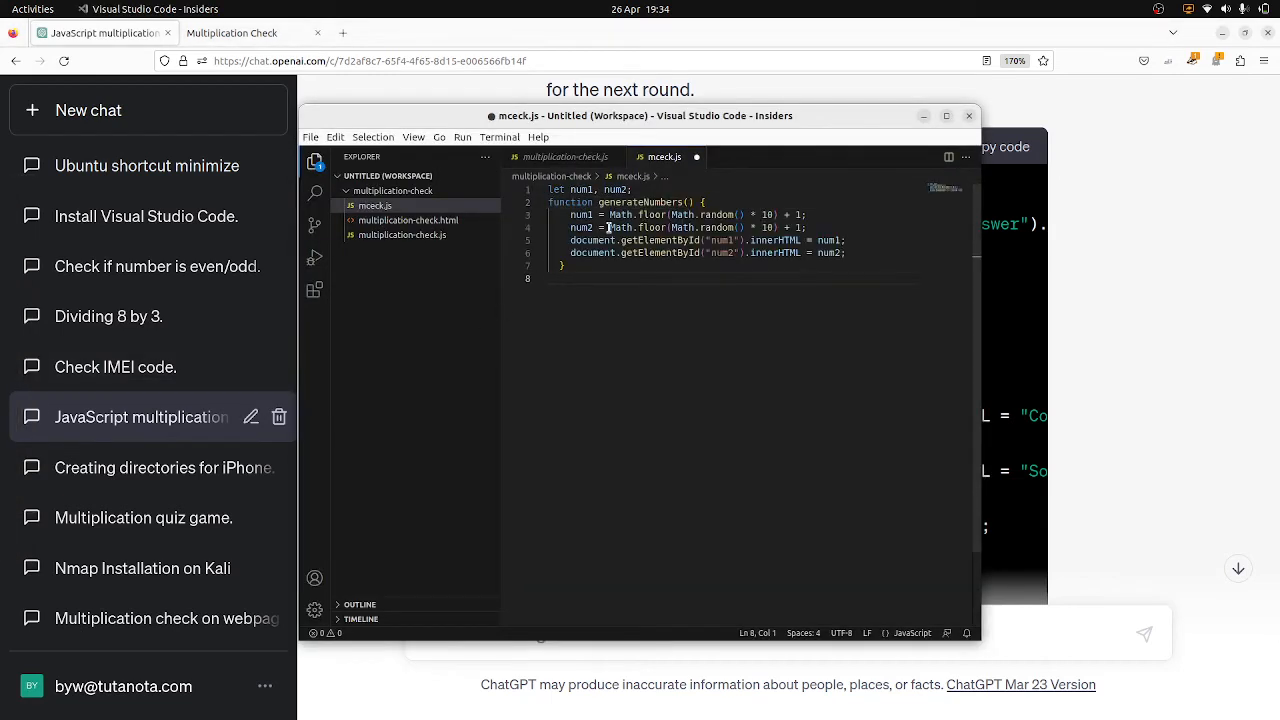
{"action": "left_click", "coordinate": [967, 115]}
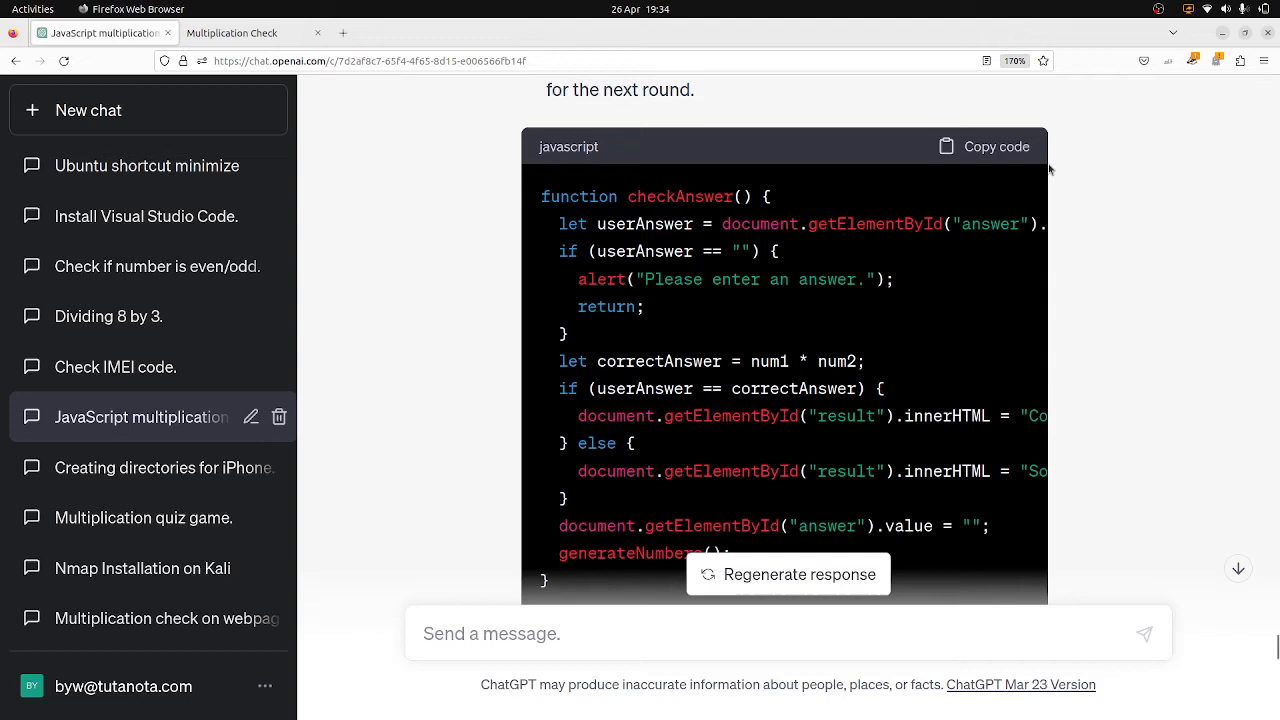
{"action": "left_click", "coordinate": [995, 146]}
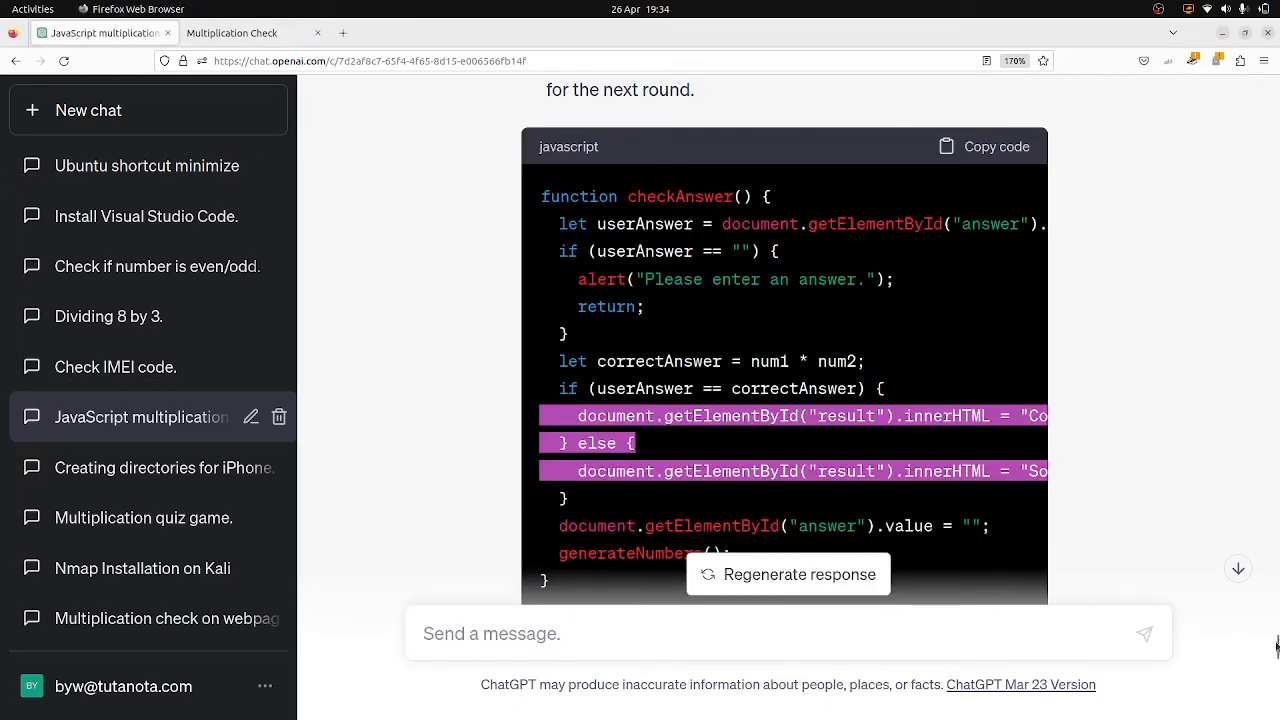
{"action": "scroll", "scroll_direction": "down", "scroll_amount": 3}
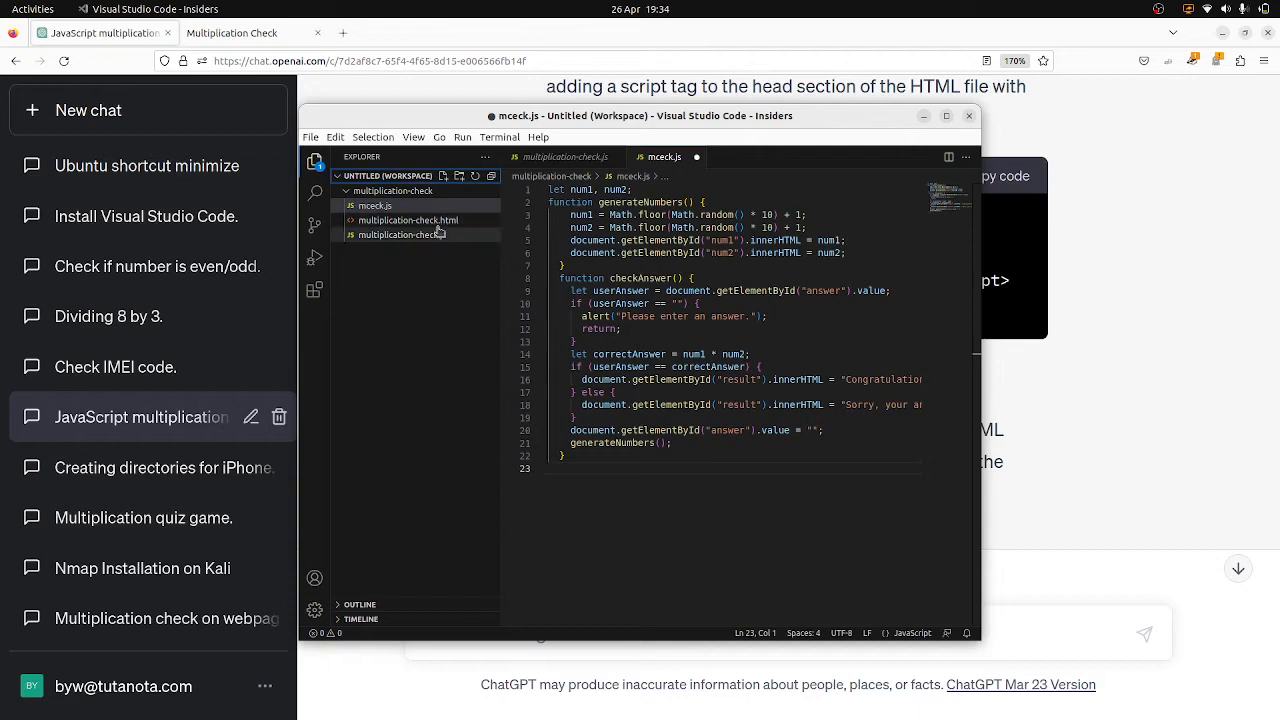
- Start a new file in the multiplication-check folder and begin typing its name
{"action": "left_click", "coordinate": [444, 176]}
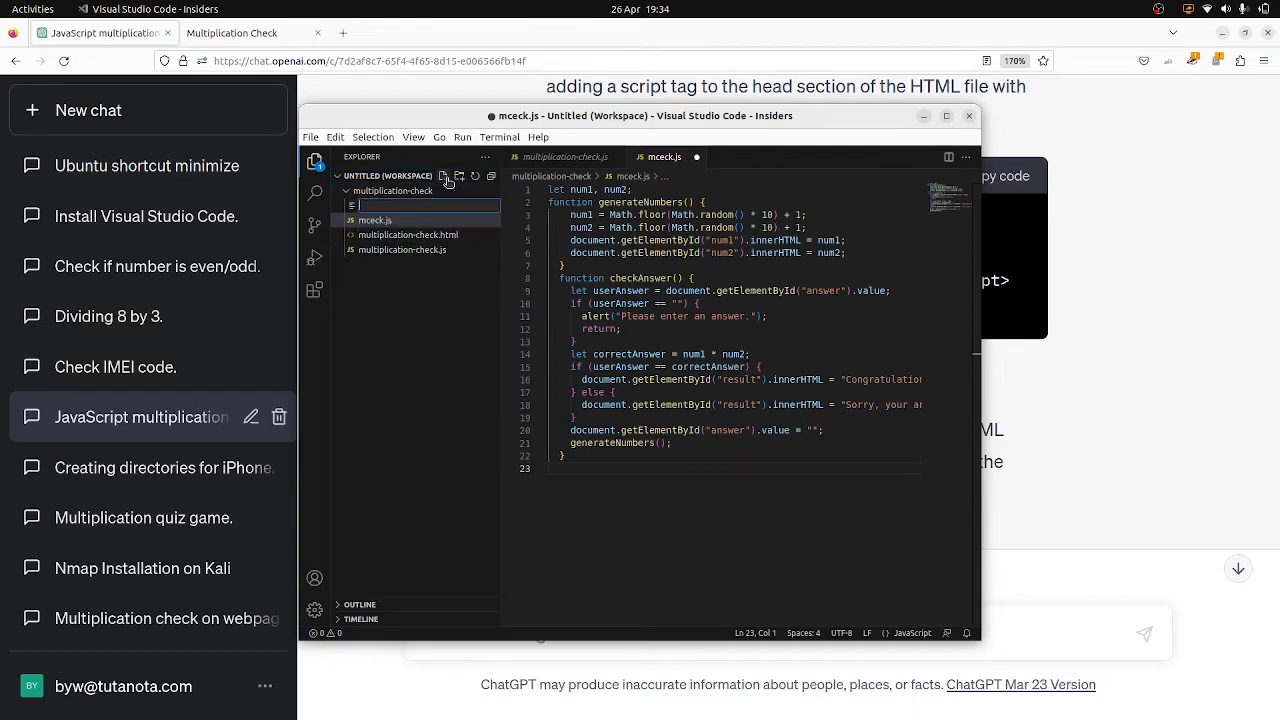
{"action": "mouse_move", "coordinate": [423, 143]}
{"action": "type", "text": "mc"}
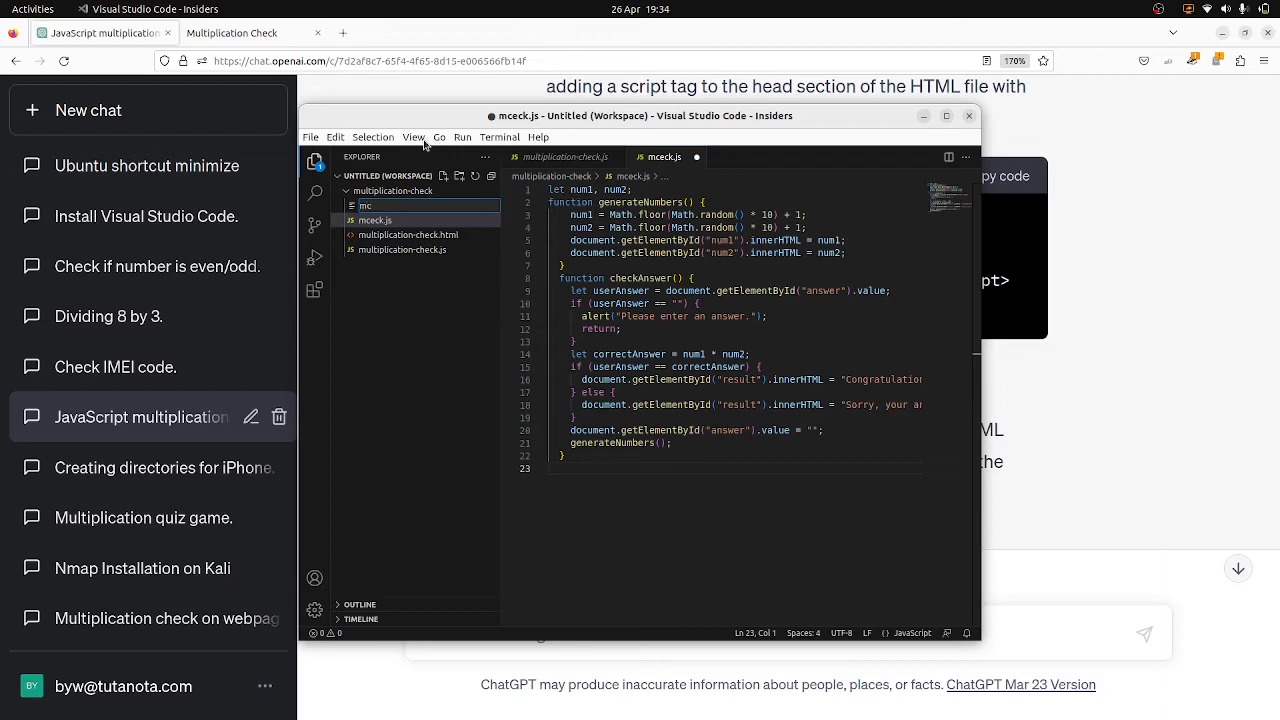
{"action": "type", "text": "e"}
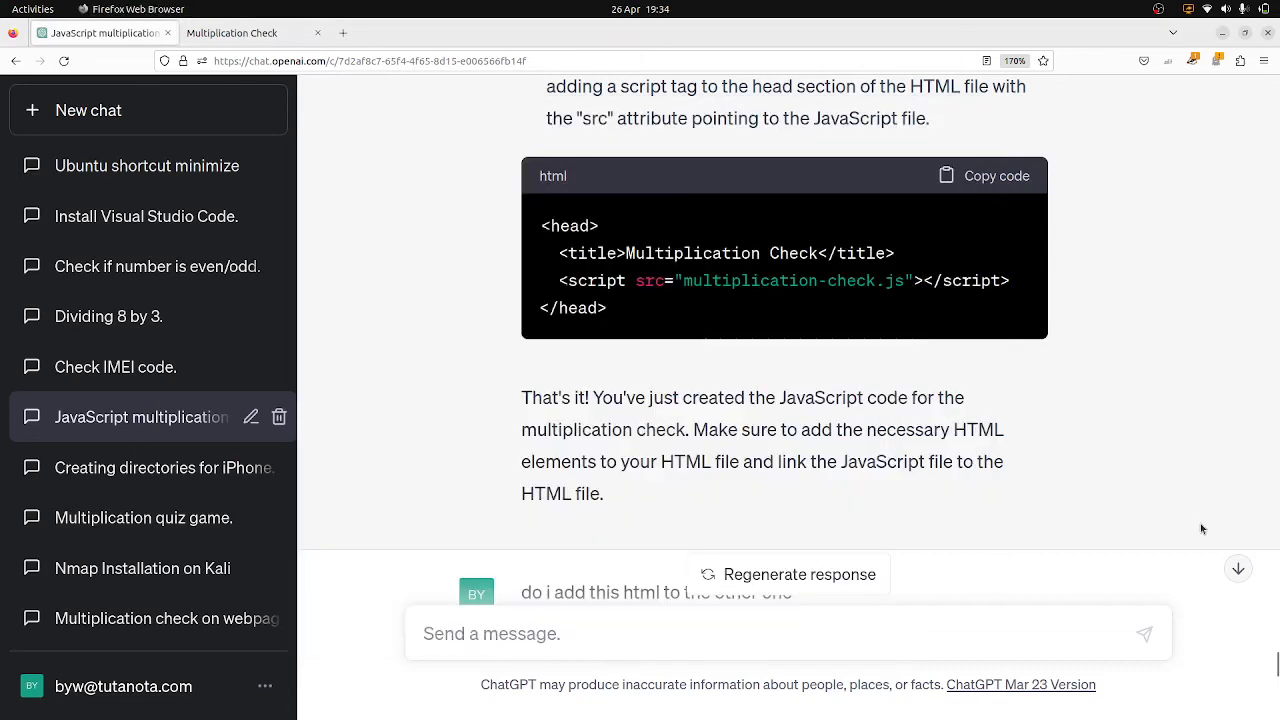
{"action": "mouse_move", "coordinate": [1275, 665]}
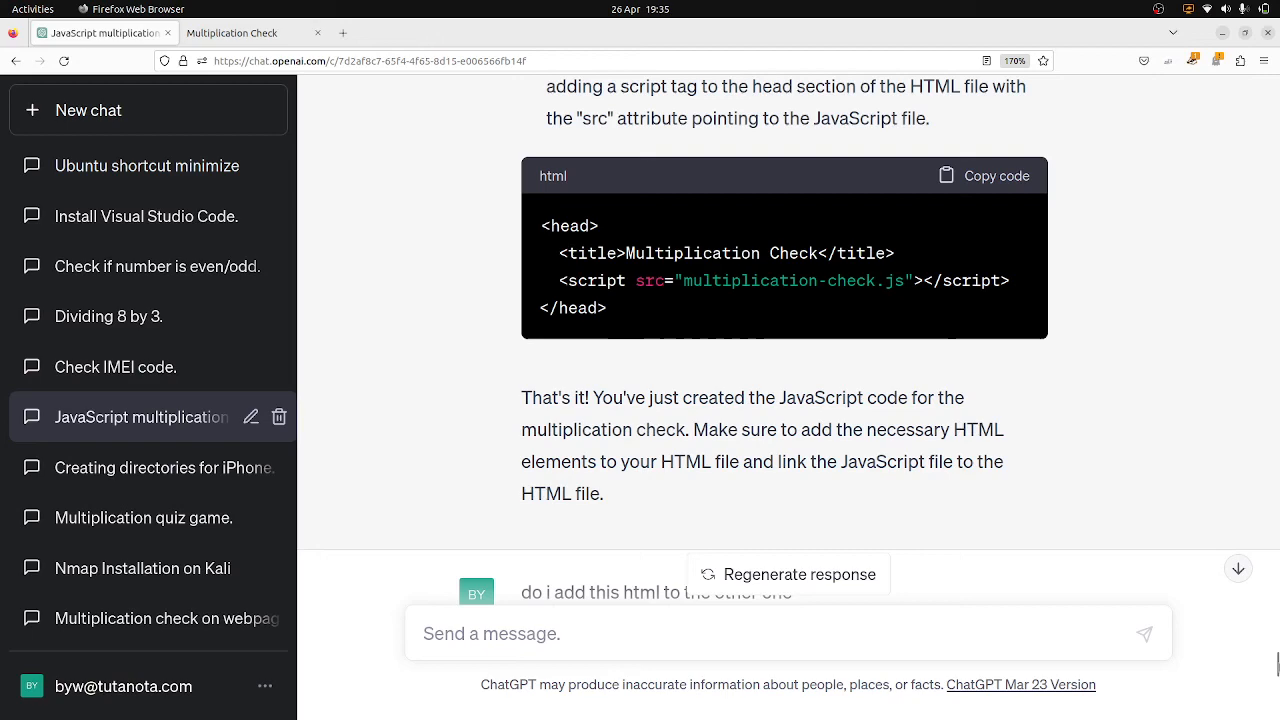
- Scroll to ChatGPT's complete HTML page example and copy its code
{"action": "scroll", "scroll_direction": "down", "scroll_amount": 3}
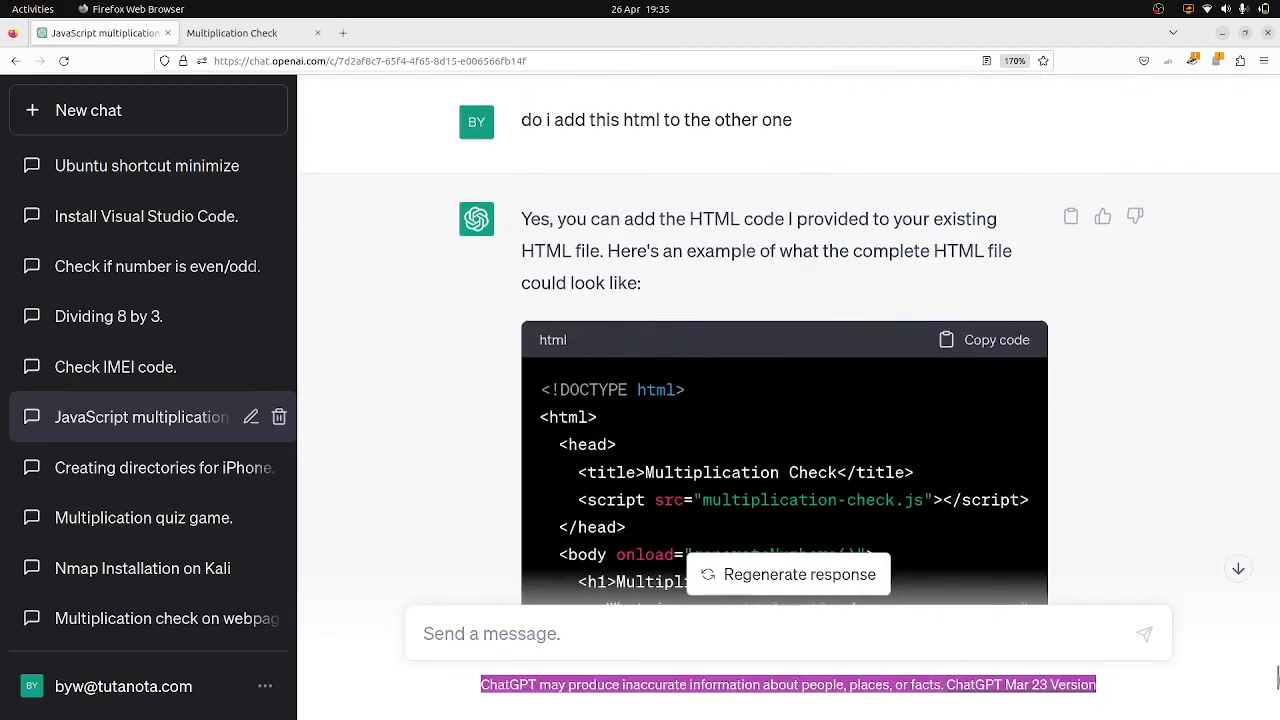
{"action": "left_click", "coordinate": [984, 339]}
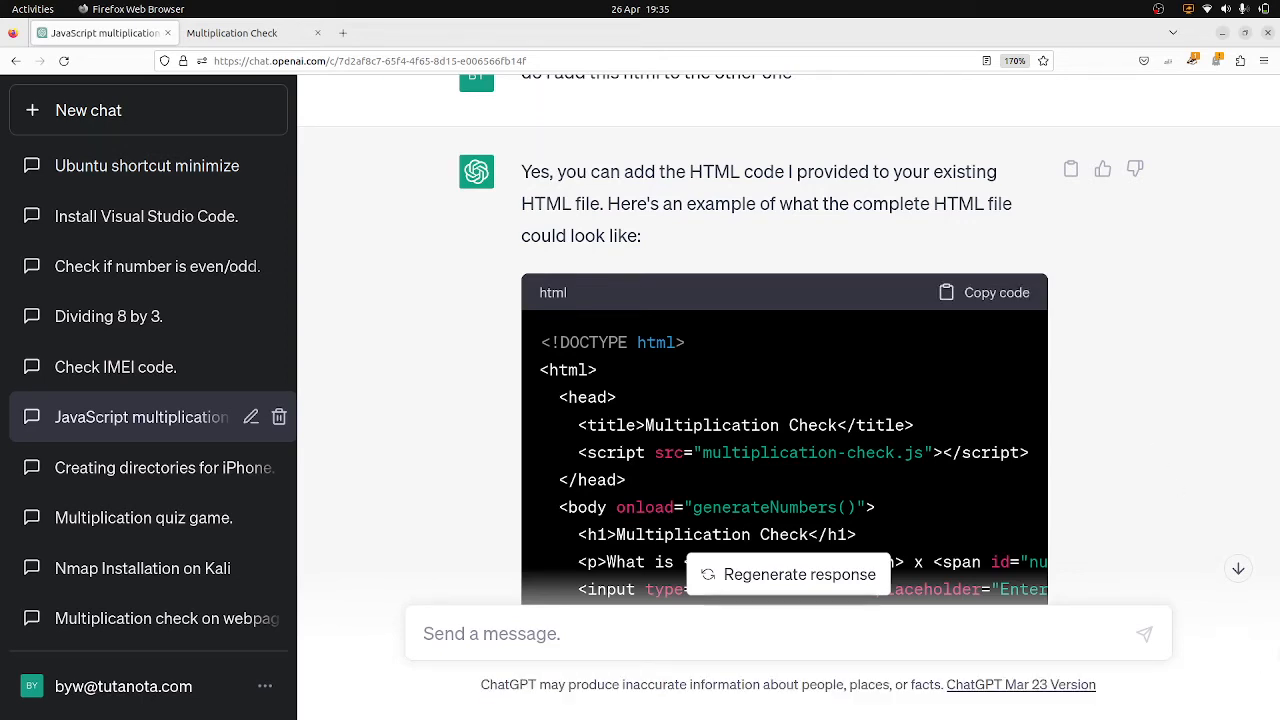
{"action": "mouse_move", "coordinate": [1010, 229]}
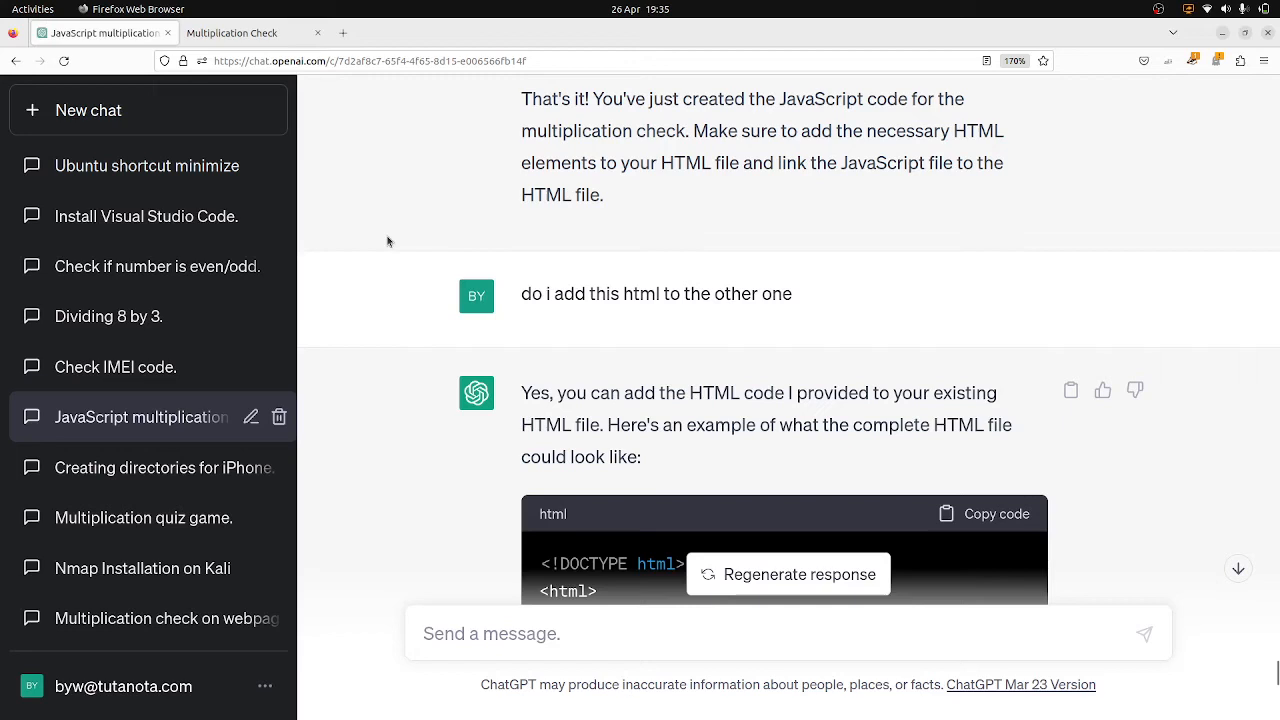
{"action": "mouse_move", "coordinate": [957, 516]}
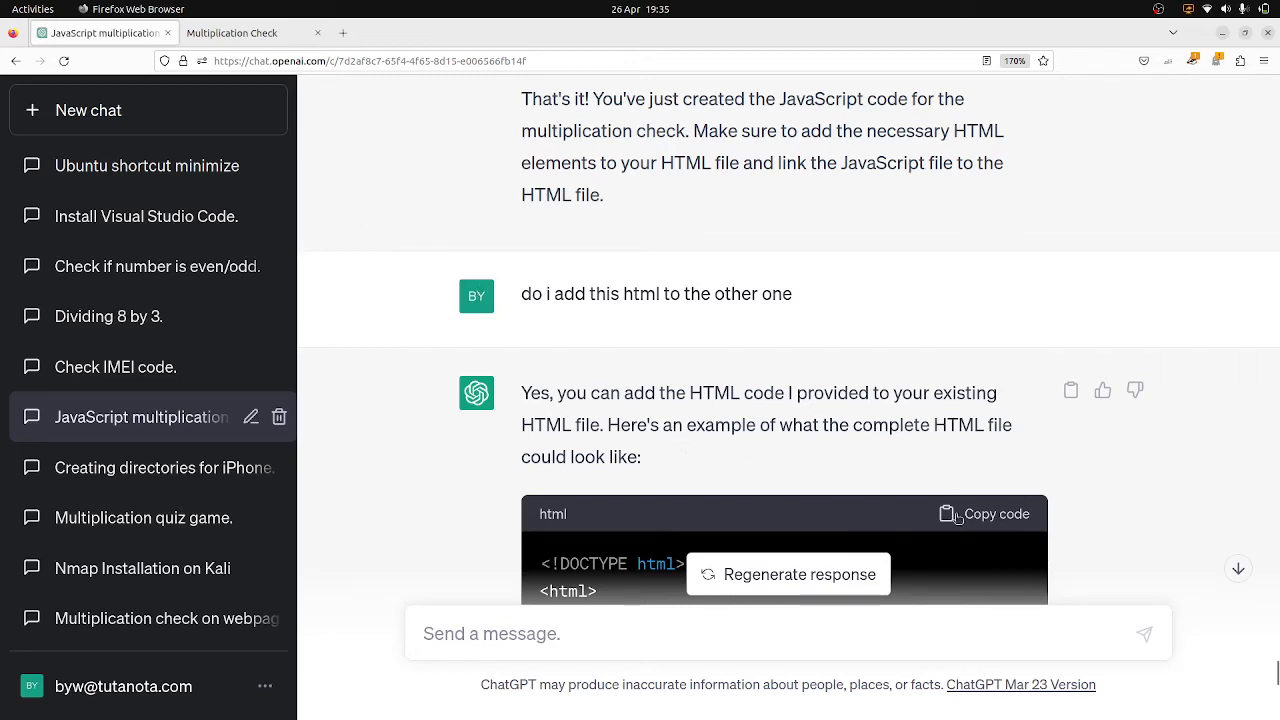
{"action": "left_click", "coordinate": [984, 514]}
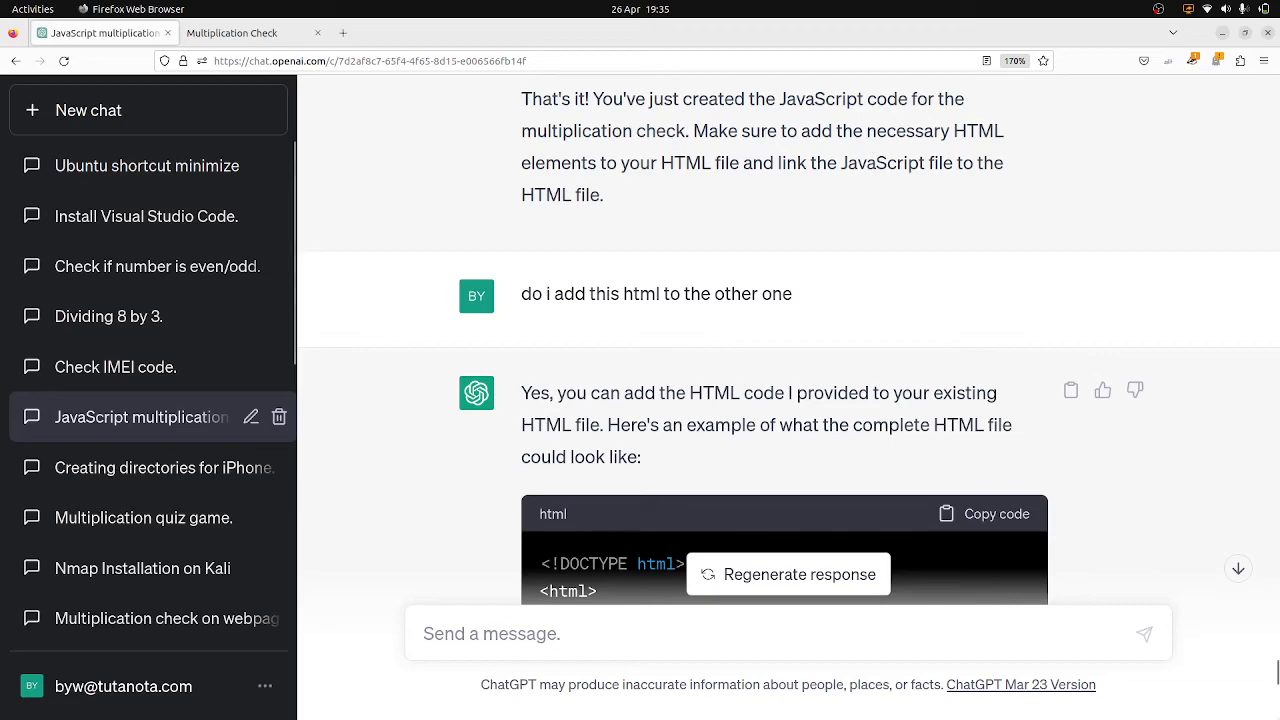
{"action": "scroll", "scroll_direction": "down", "scroll_amount": 3}
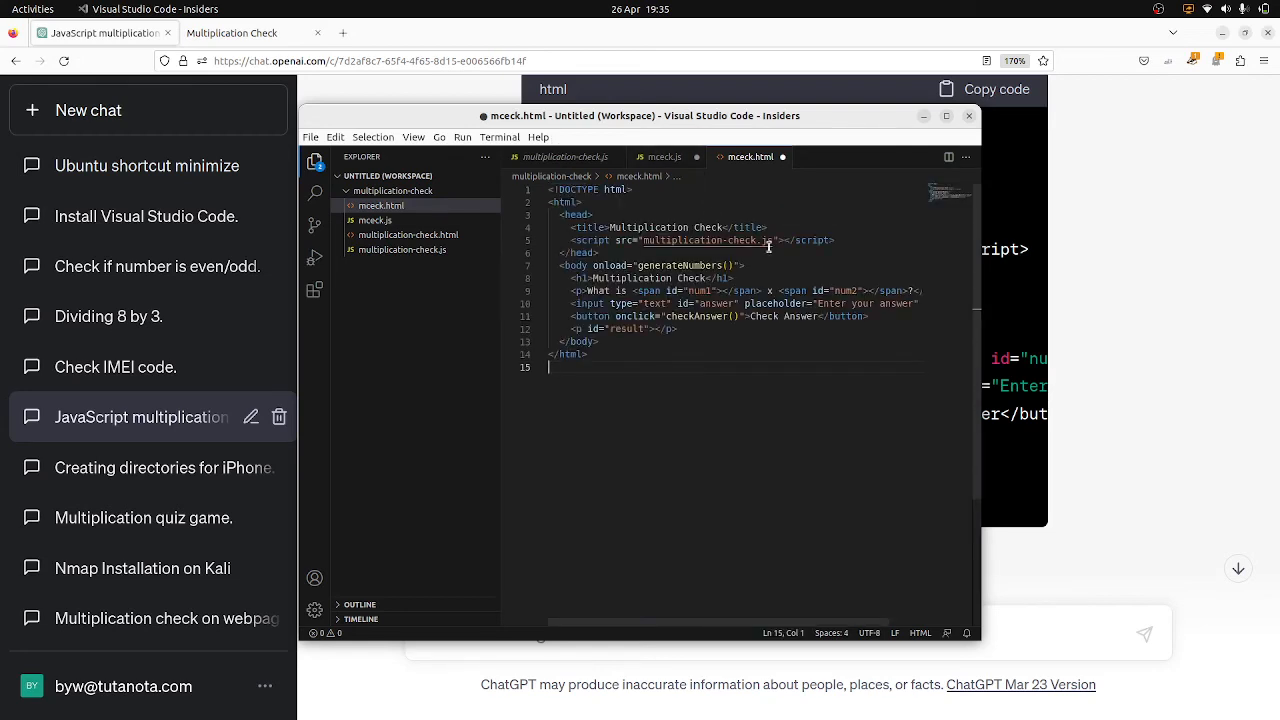
- Save mceck.html with its pasted Multiplication Check page from the File menu
{"action": "left_click", "coordinate": [335, 137]}
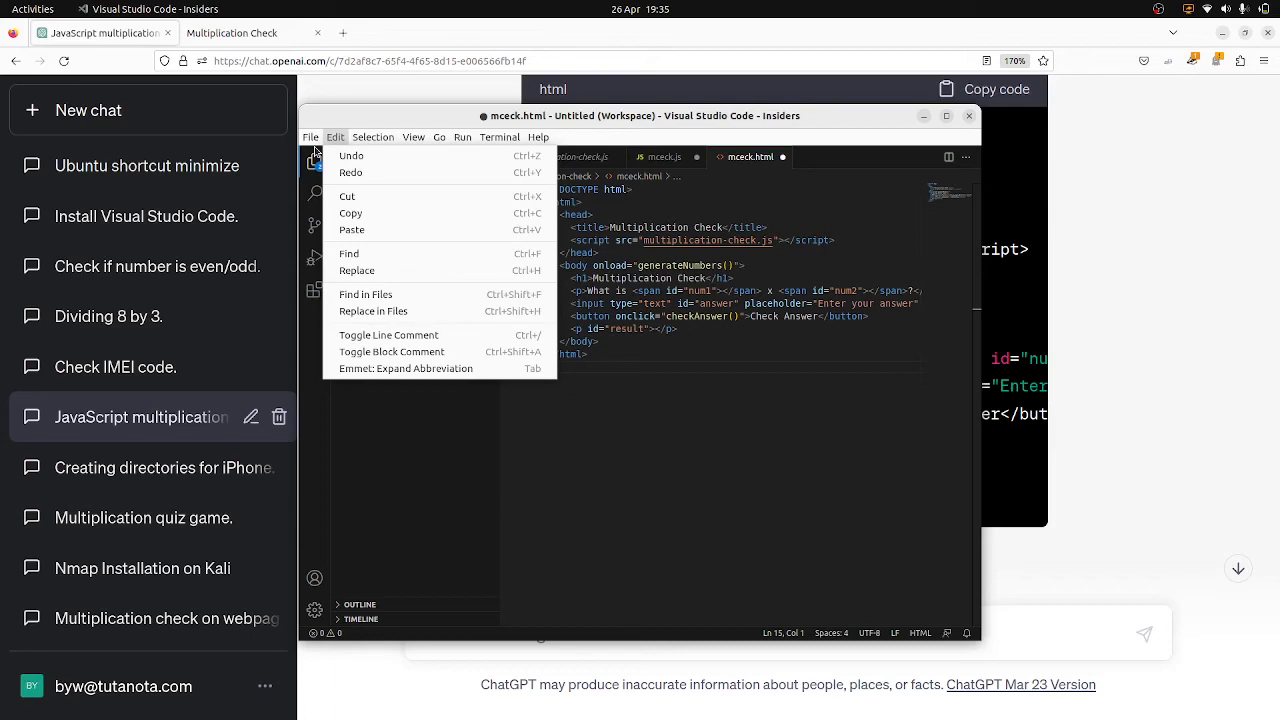
{"action": "left_click", "coordinate": [310, 137]}
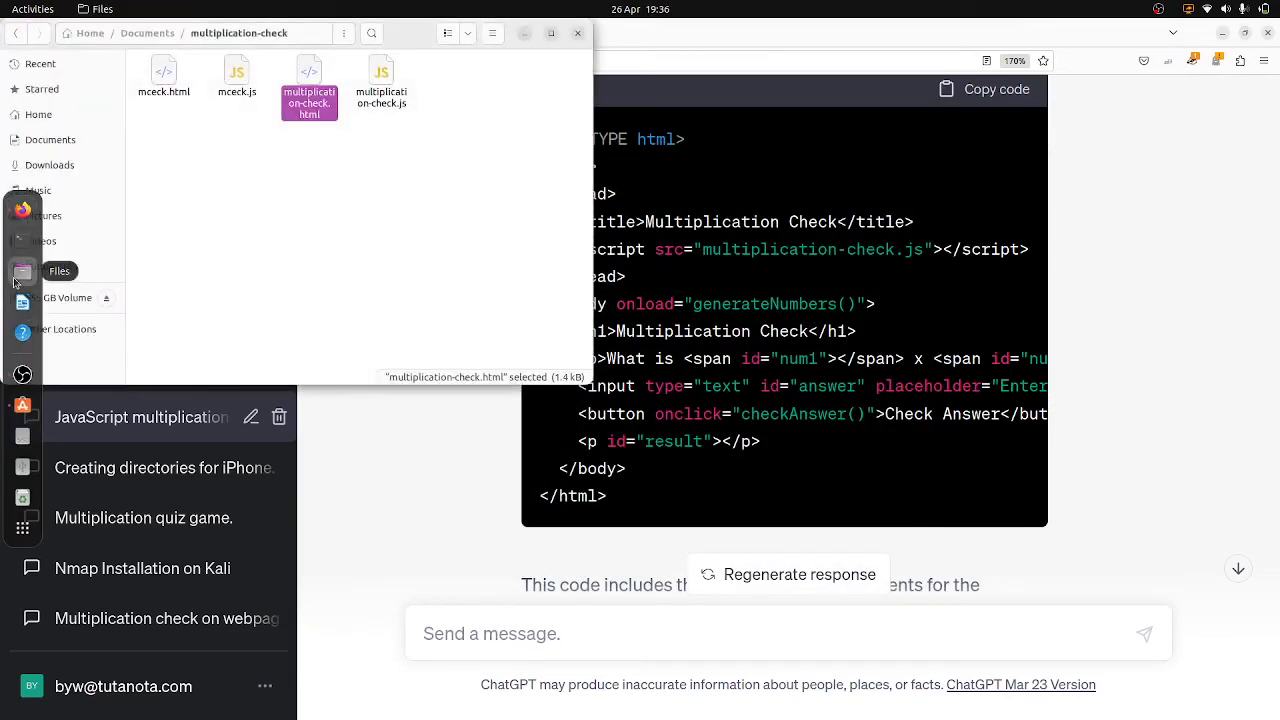
- Browse to Documents > multiplication-check in Files and open mceck.html in Firefox
{"action": "left_click", "coordinate": [49, 164]}
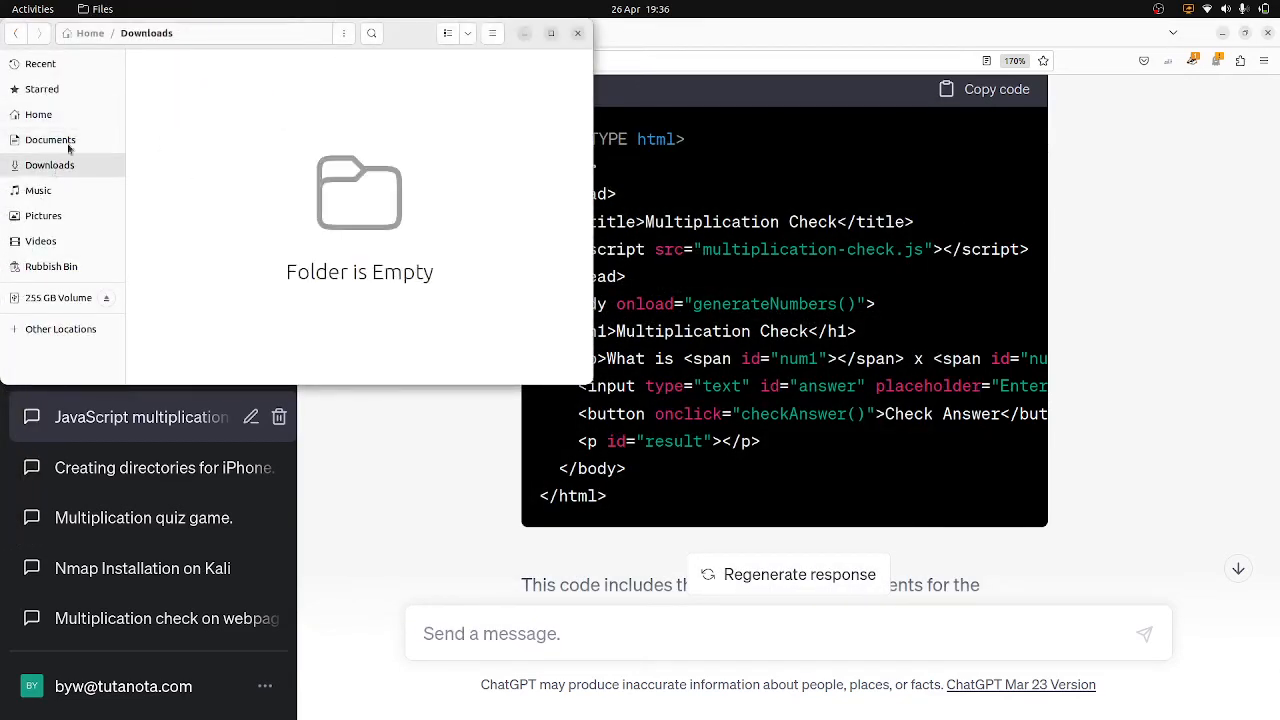
{"action": "left_click", "coordinate": [50, 139]}
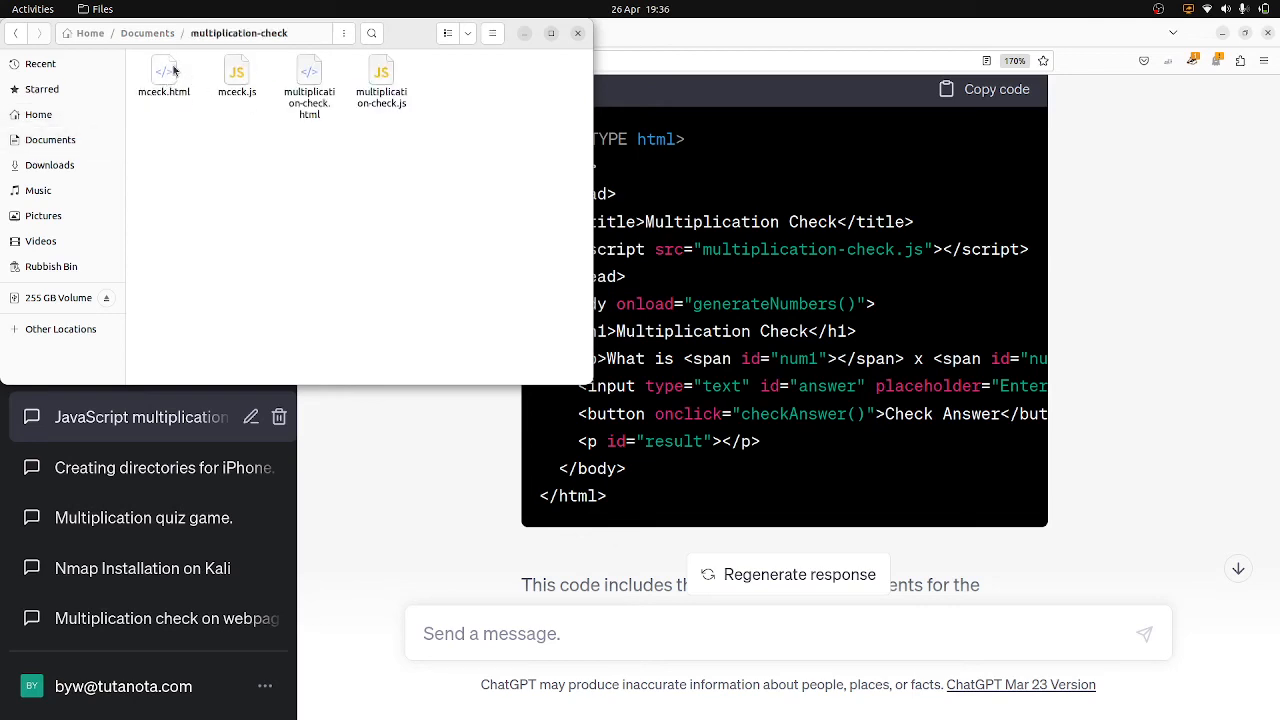
{"action": "left_click", "coordinate": [163, 78]}
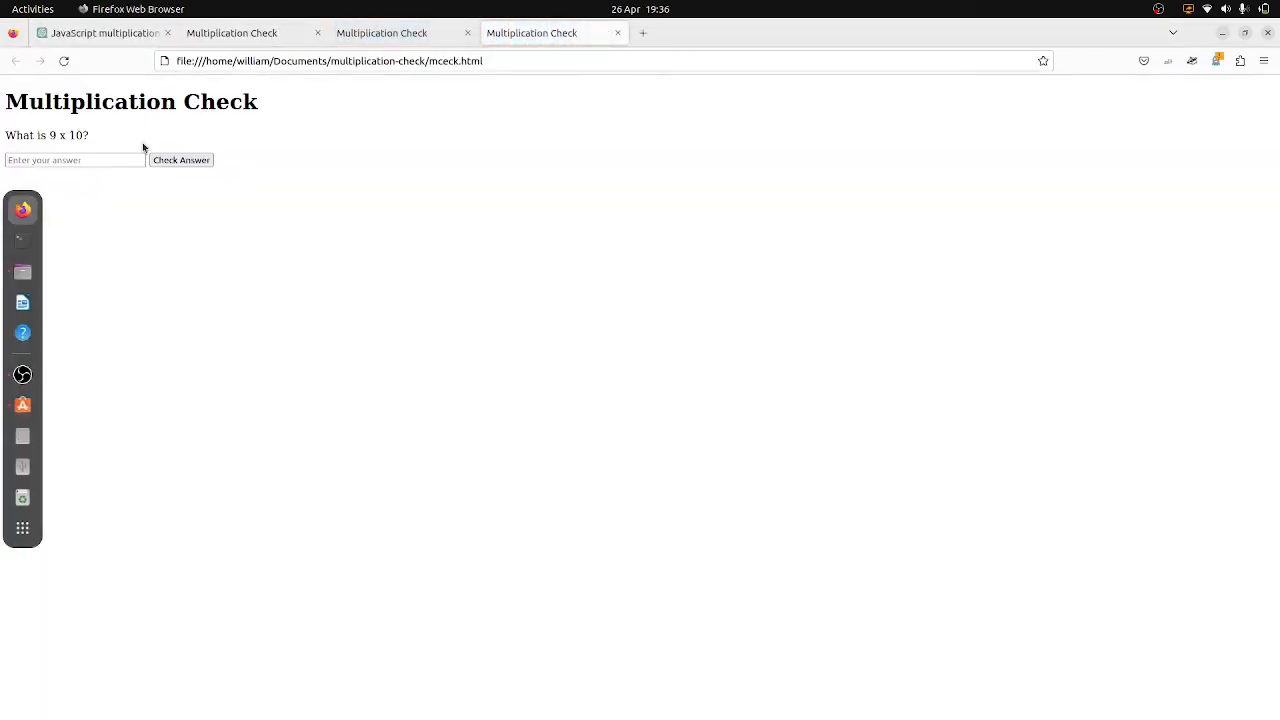
- Answer 90 to 9 x 10, check it, then return to the Files window
{"action": "type", "text": "9"}
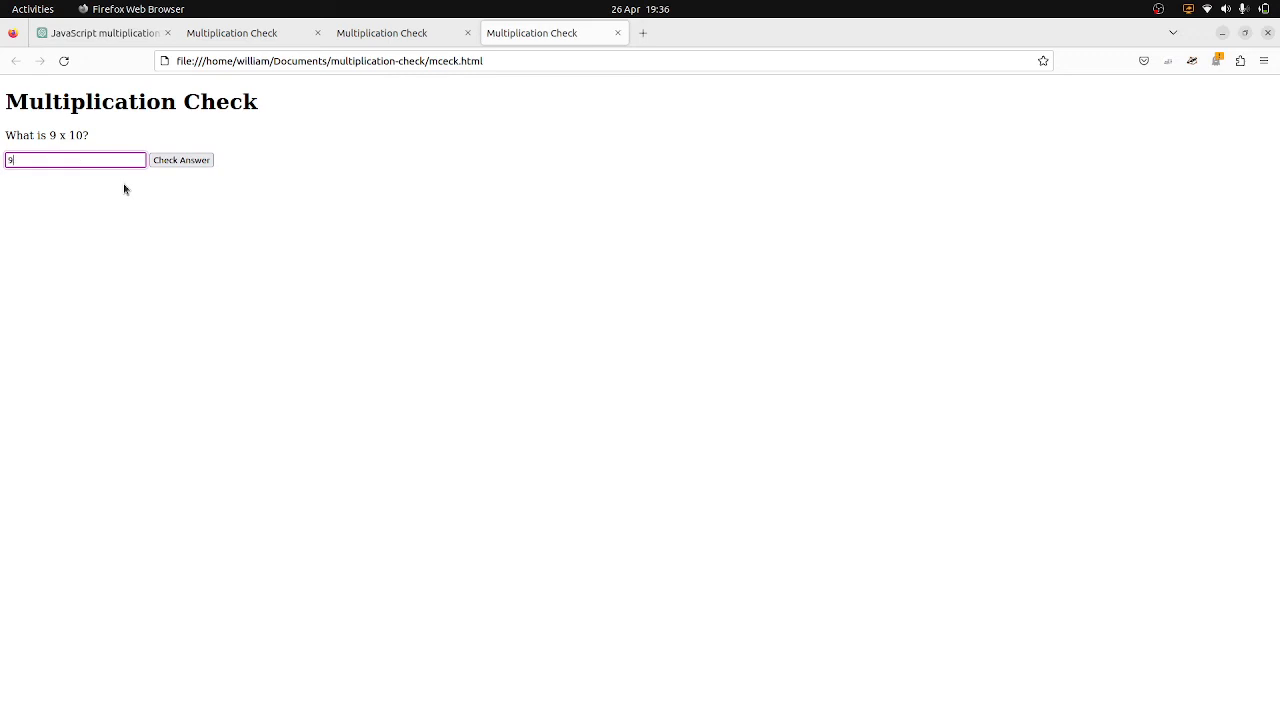
{"action": "type", "text": "0"}
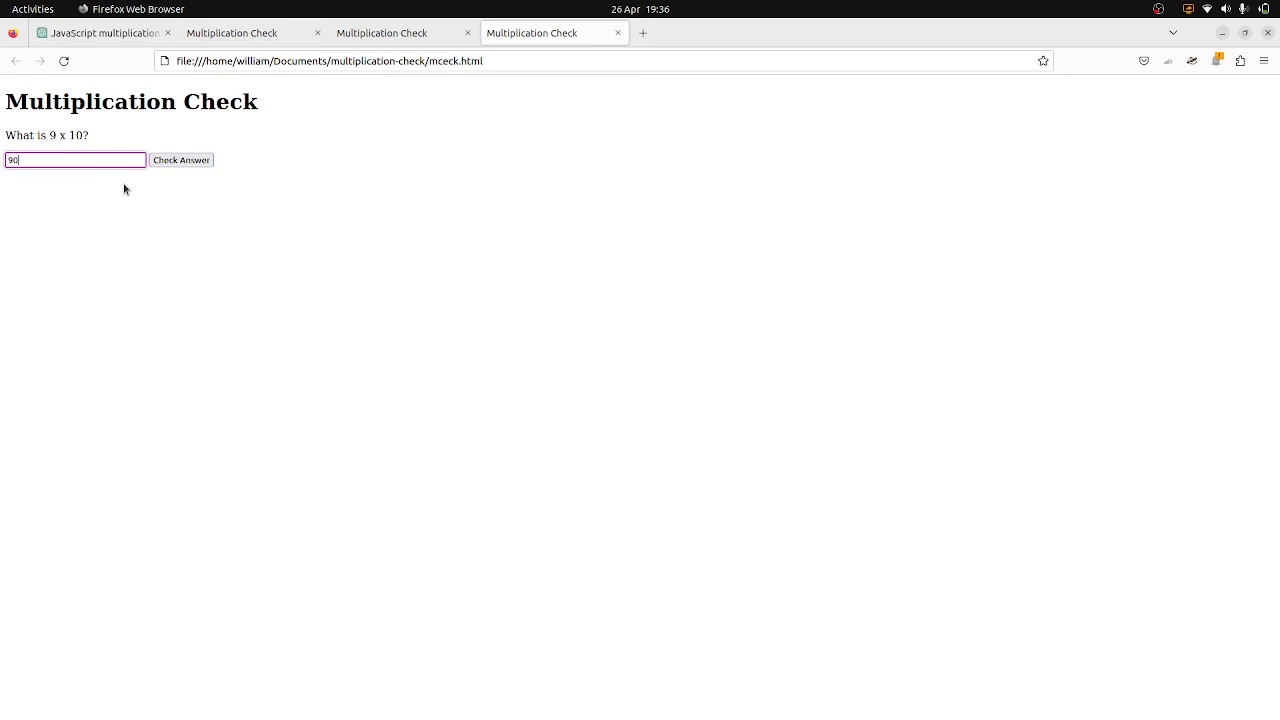
{"action": "left_click", "coordinate": [181, 160]}
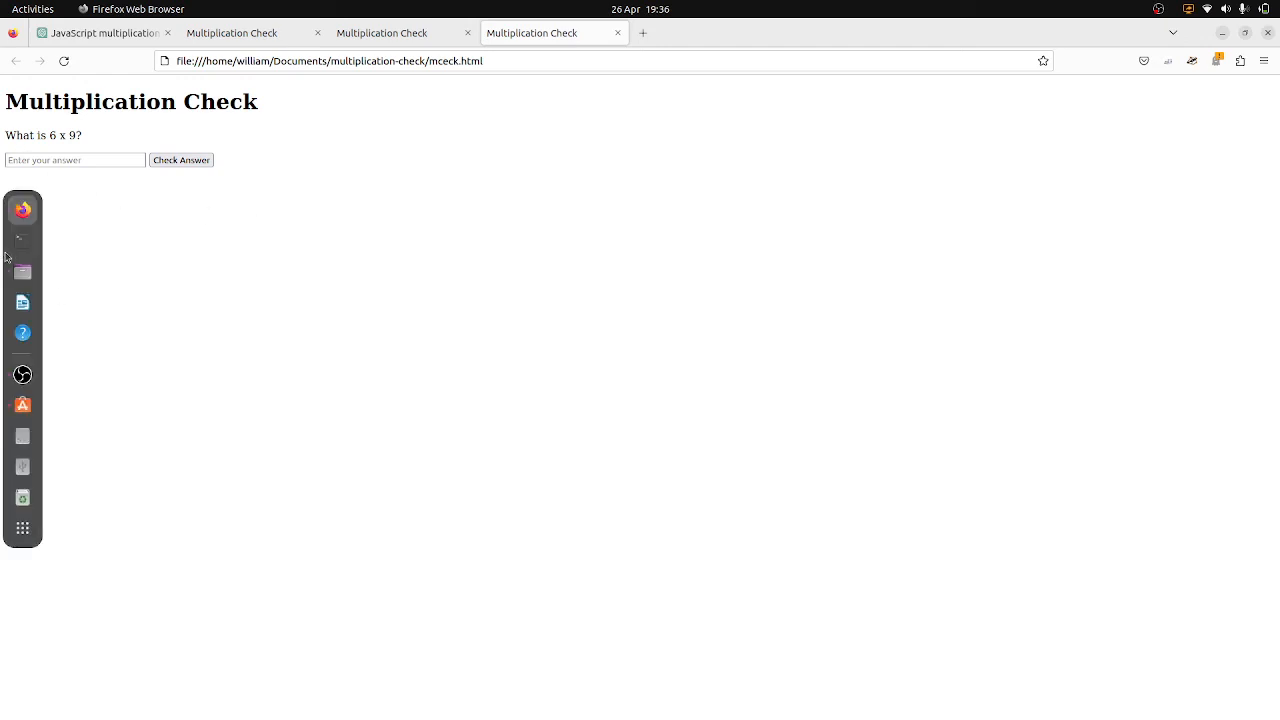
{"action": "mouse_move", "coordinate": [22, 271]}
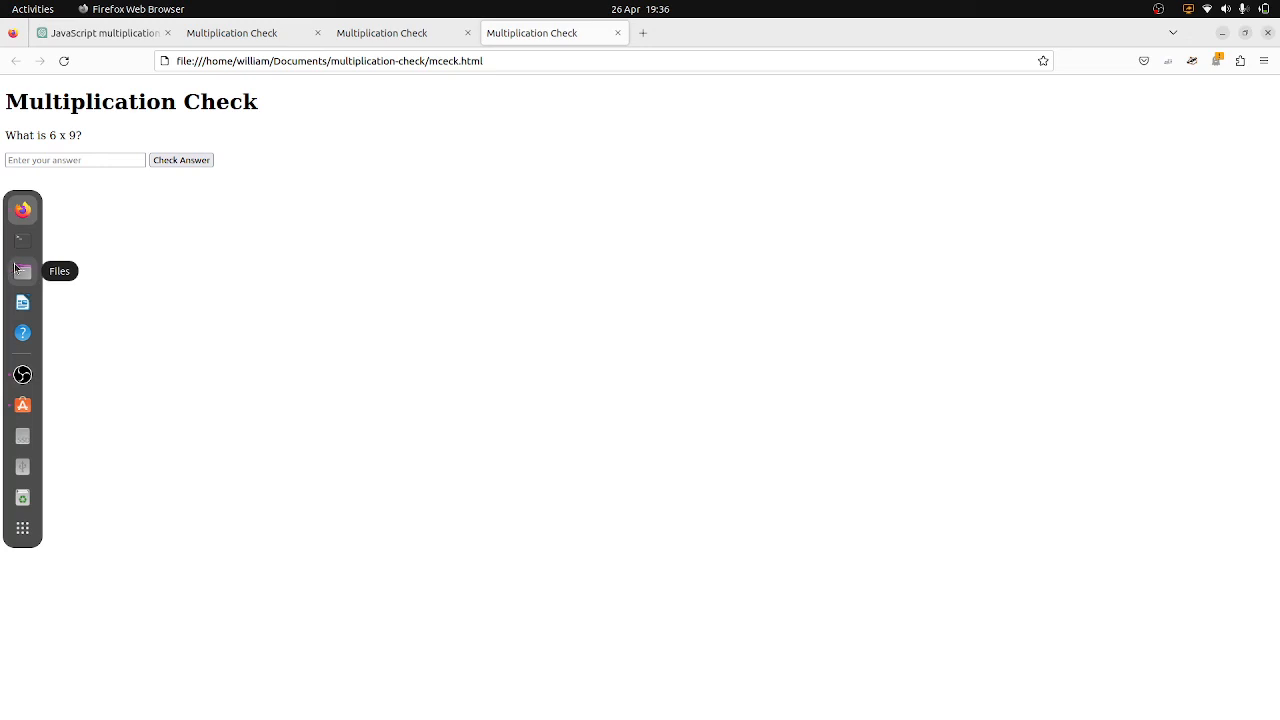
{"action": "left_click", "coordinate": [22, 270]}
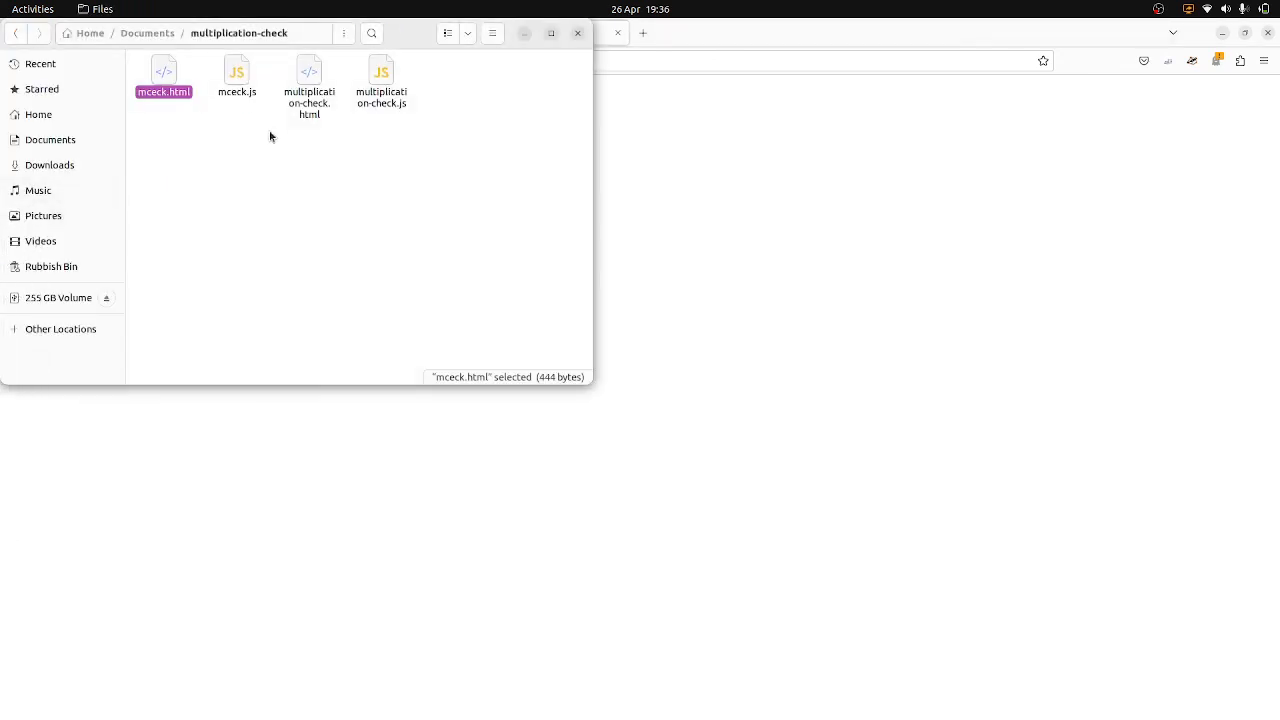
{"action": "mouse_move", "coordinate": [534, 72]}
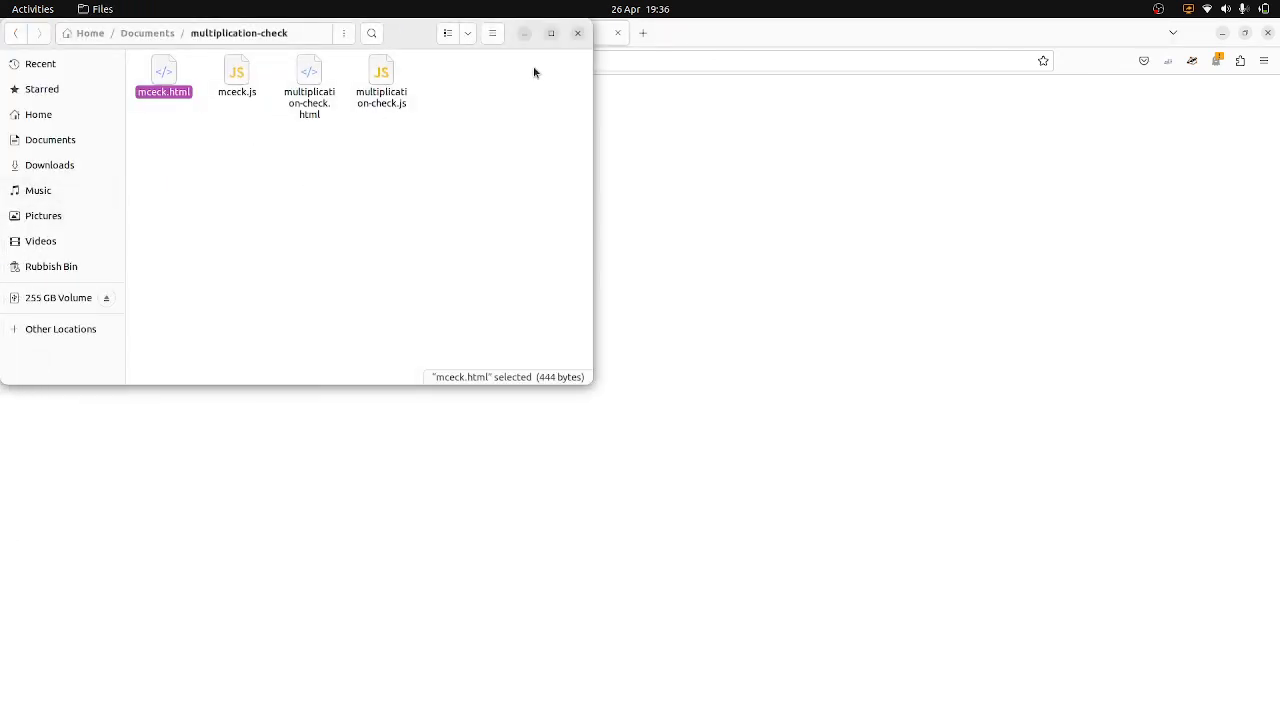